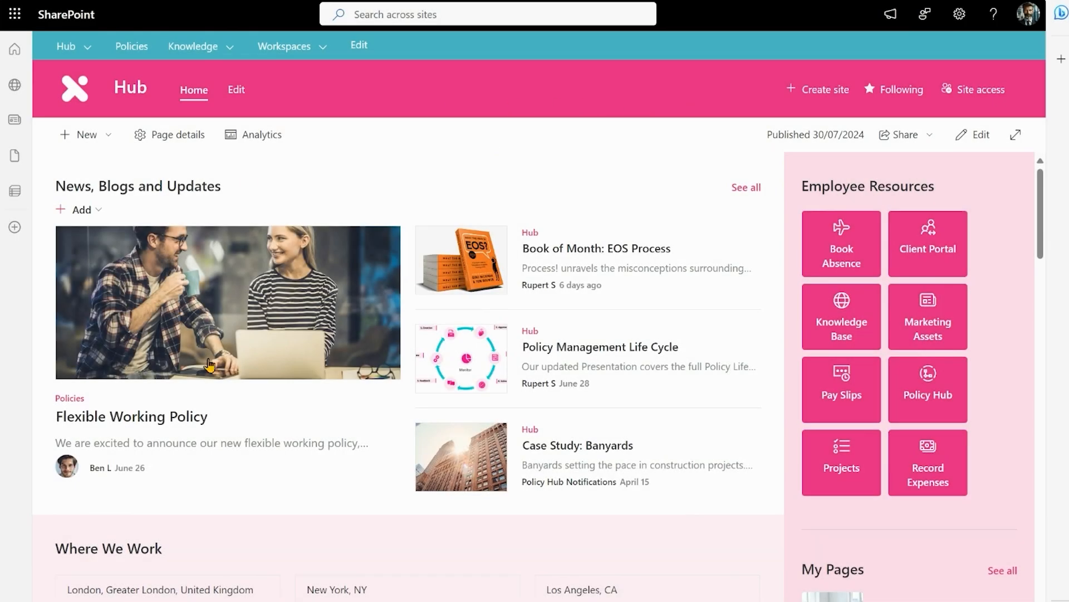
{"action": "mouse_move", "coordinate": [253, 333]}
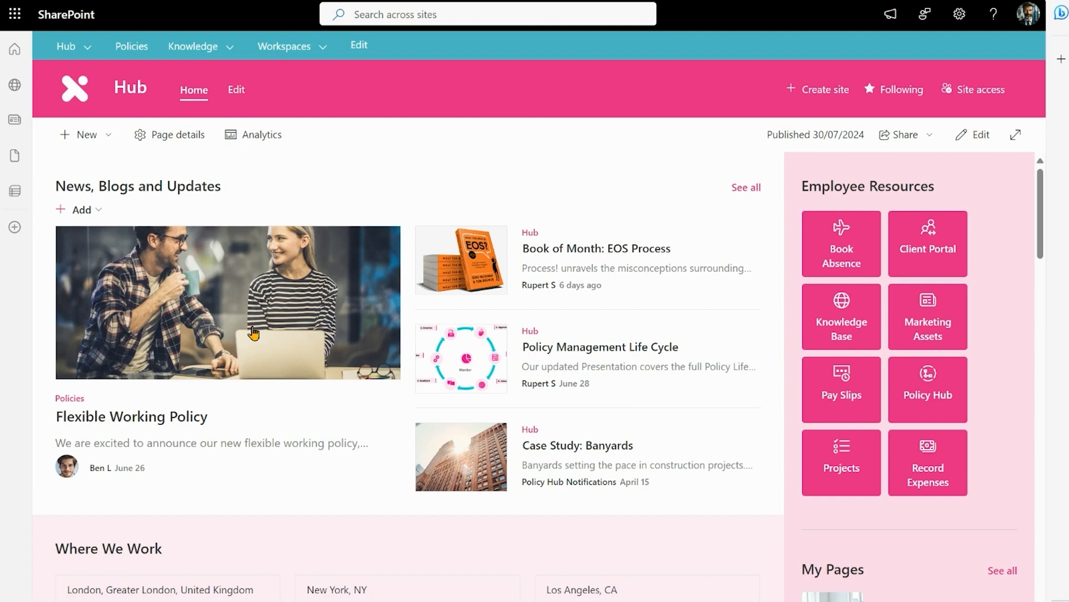
{"action": "mouse_move", "coordinate": [927, 388]}
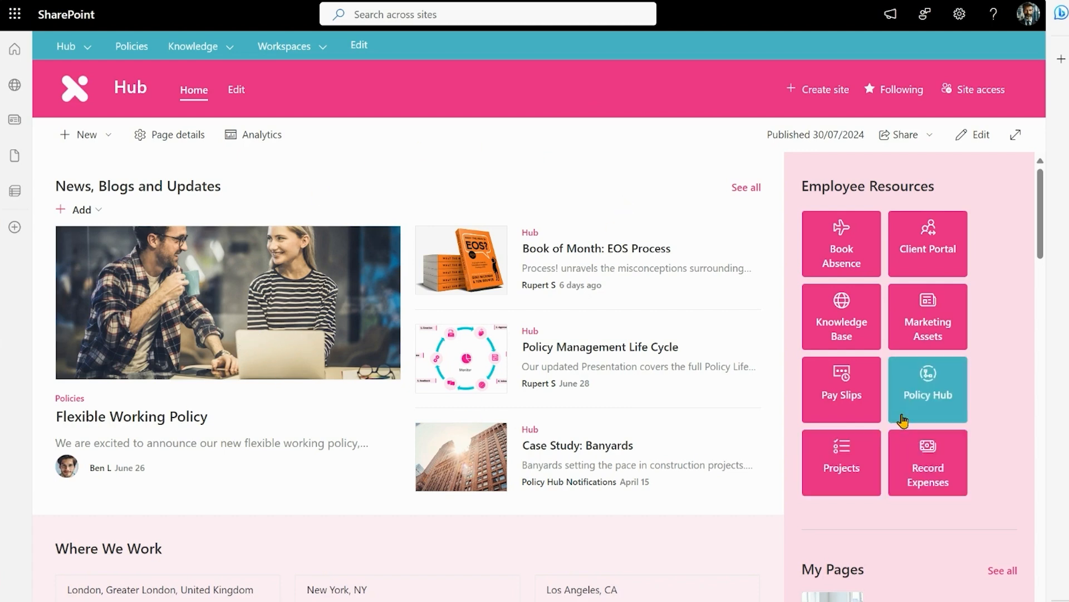
Open the Policy Hub site from its Employee Resources tile on the Hub home page
{"action": "left_click", "coordinate": [928, 390]}
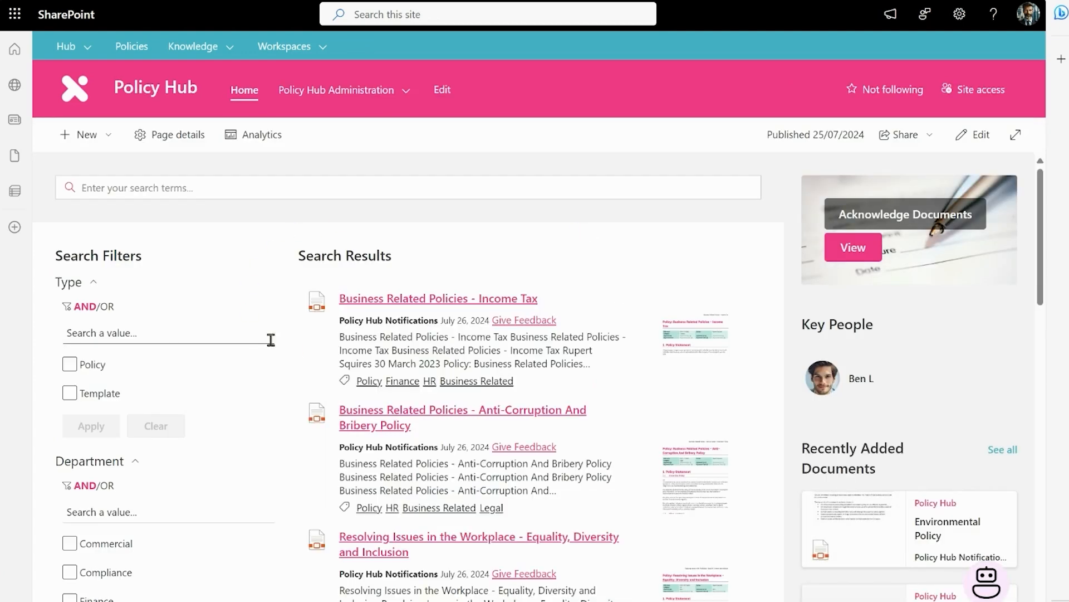
{"action": "mouse_move", "coordinate": [365, 132]}
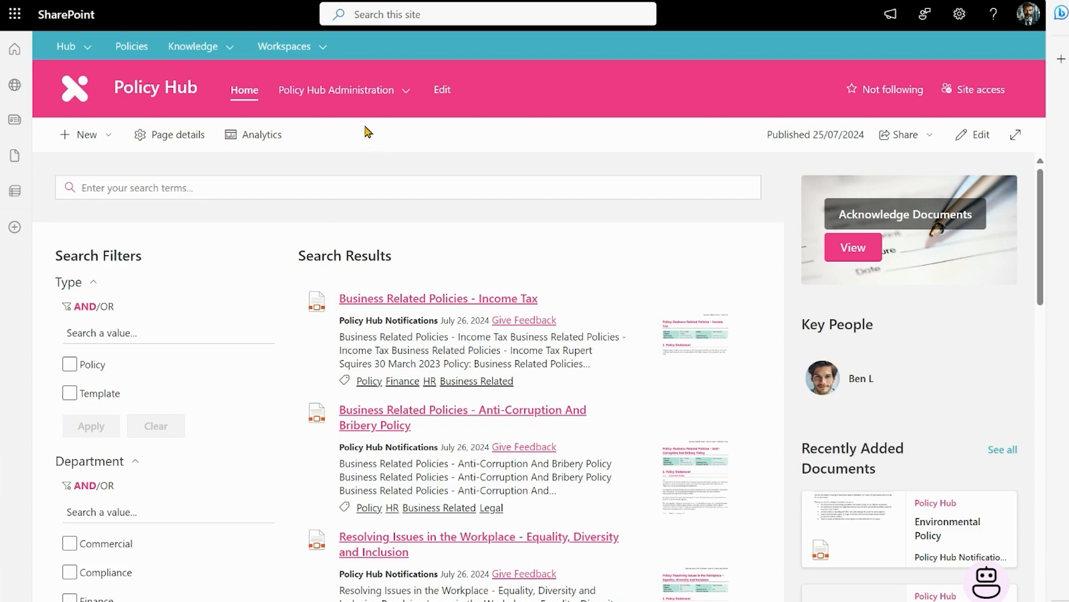
Open the Document Masters library from the Policy Hub Administration menu
{"action": "left_click", "coordinate": [335, 89]}
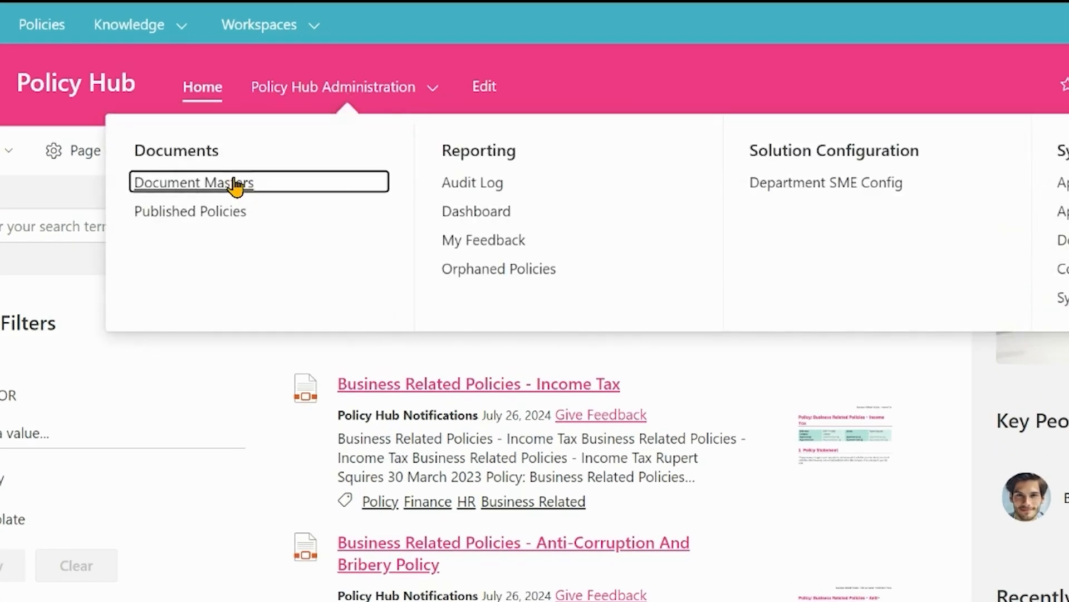
{"action": "left_click", "coordinate": [192, 182]}
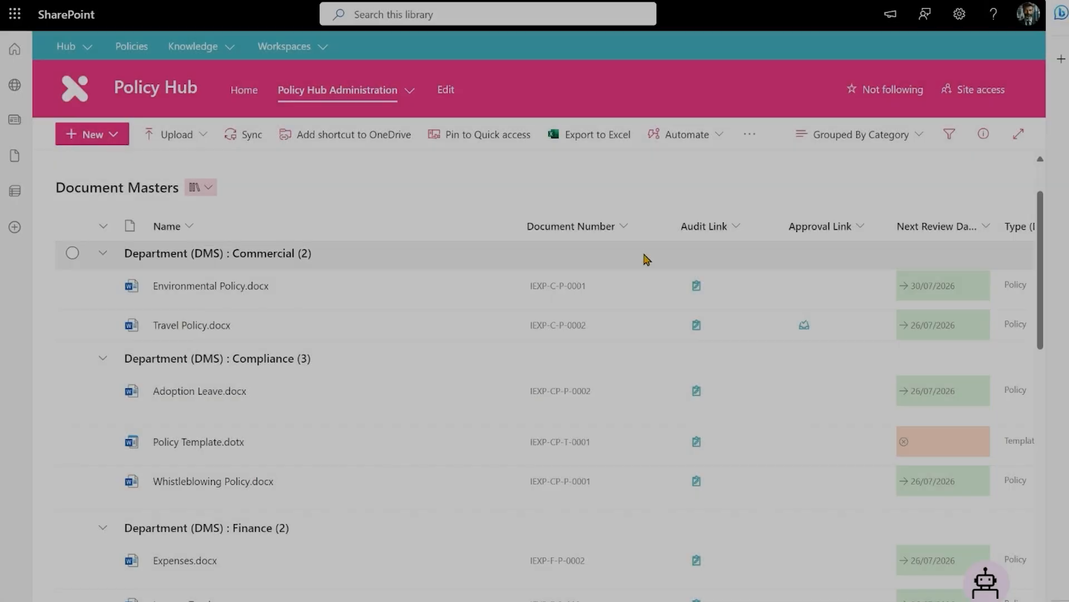
{"action": "mouse_move", "coordinate": [398, 321]}
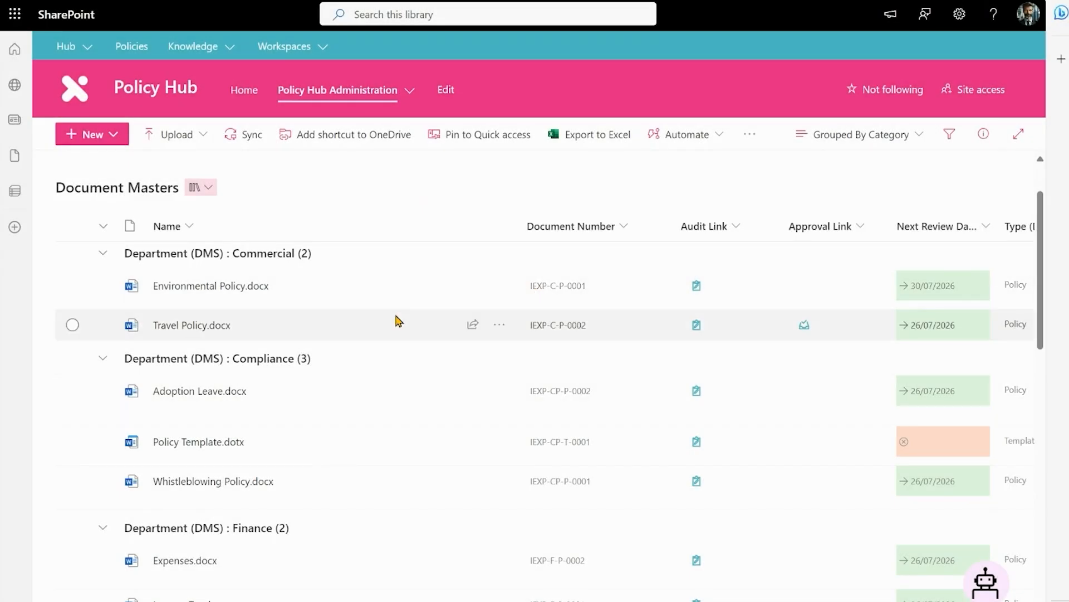
{"action": "mouse_move", "coordinate": [420, 327]}
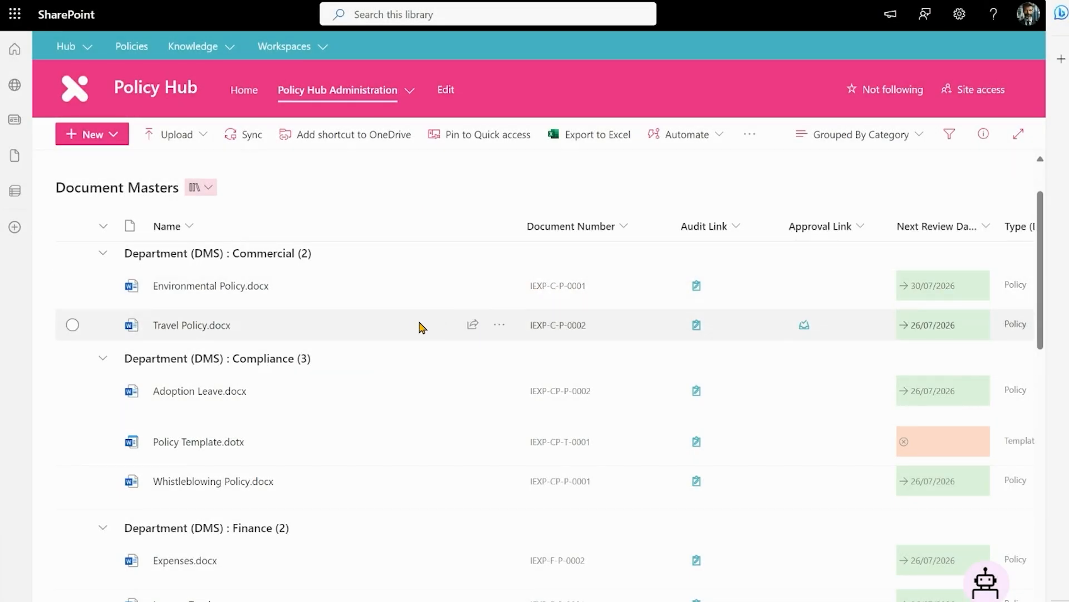
{"action": "scroll", "scroll_direction": "down", "scroll_amount": 3}
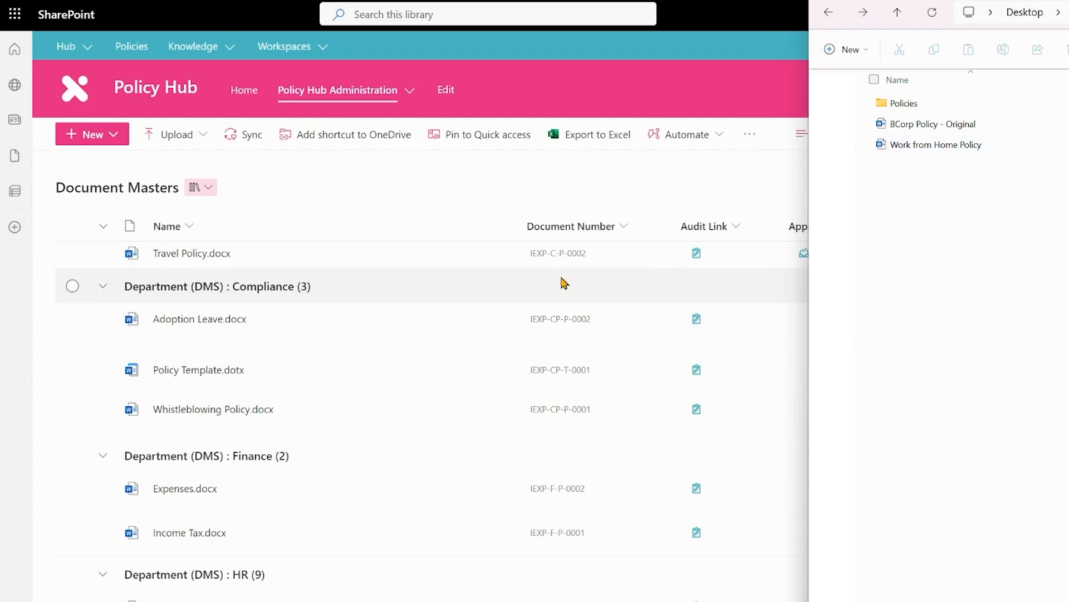
Upload Work from Home Policy.docx into the library and select its row under HR
{"action": "left_click", "coordinate": [941, 143]}
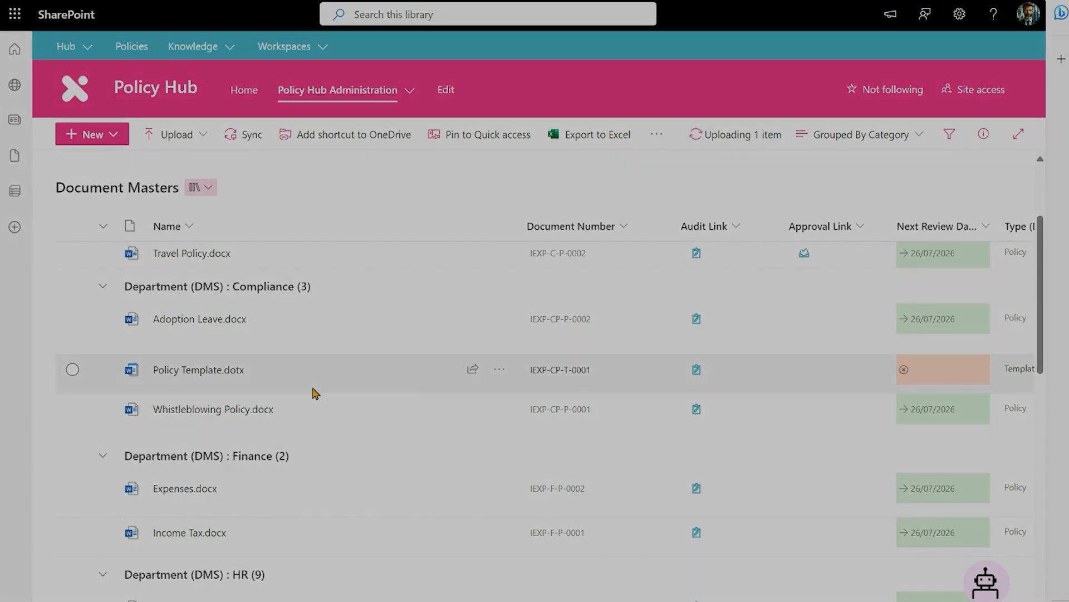
{"action": "scroll", "scroll_direction": "down", "scroll_amount": 3}
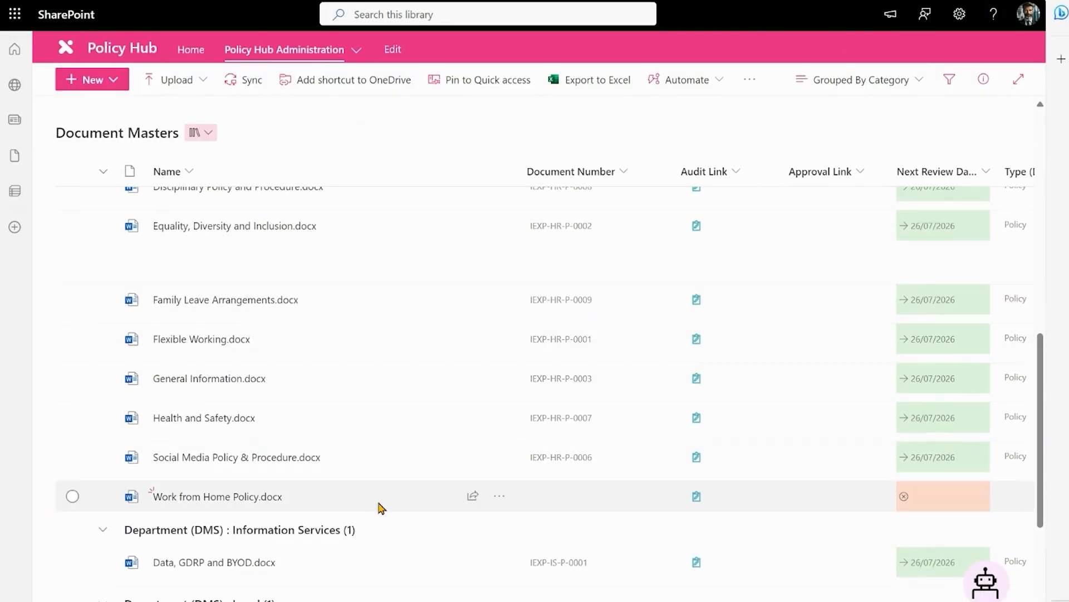
{"action": "left_click", "coordinate": [72, 496]}
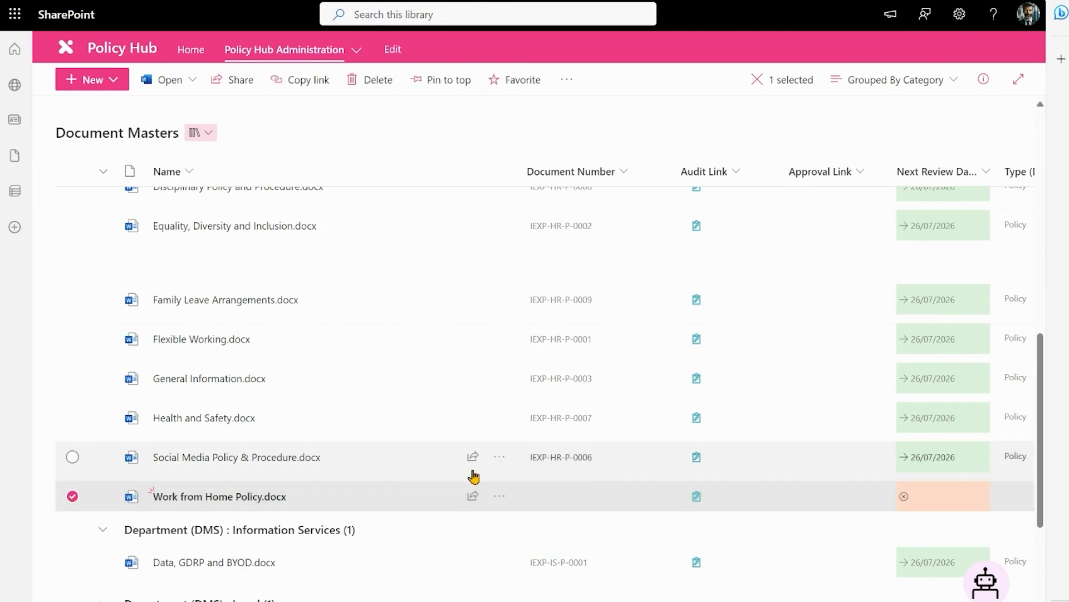
Tag Work from Home Policy's Type as Policy through Edit all in the details pane
{"action": "left_click", "coordinate": [984, 79]}
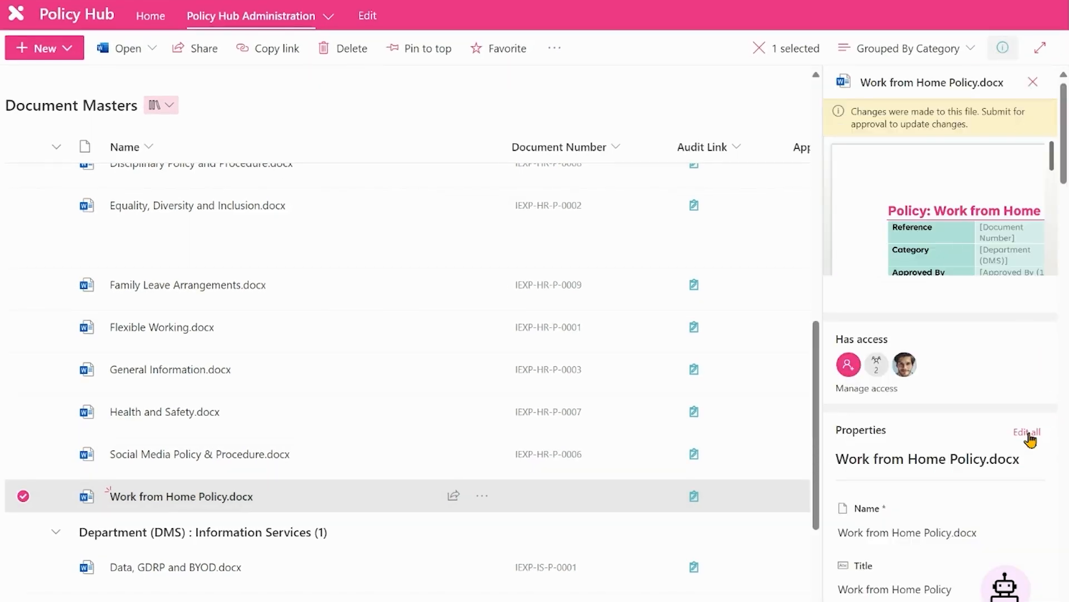
{"action": "left_click", "coordinate": [1025, 432]}
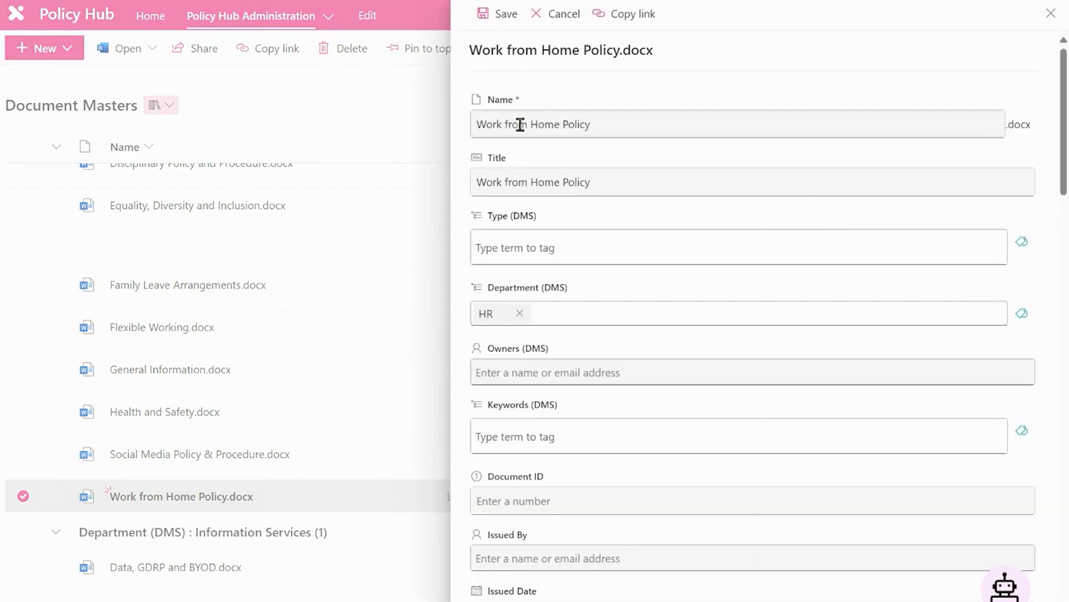
{"action": "scroll", "scroll_direction": "down", "scroll_amount": 3}
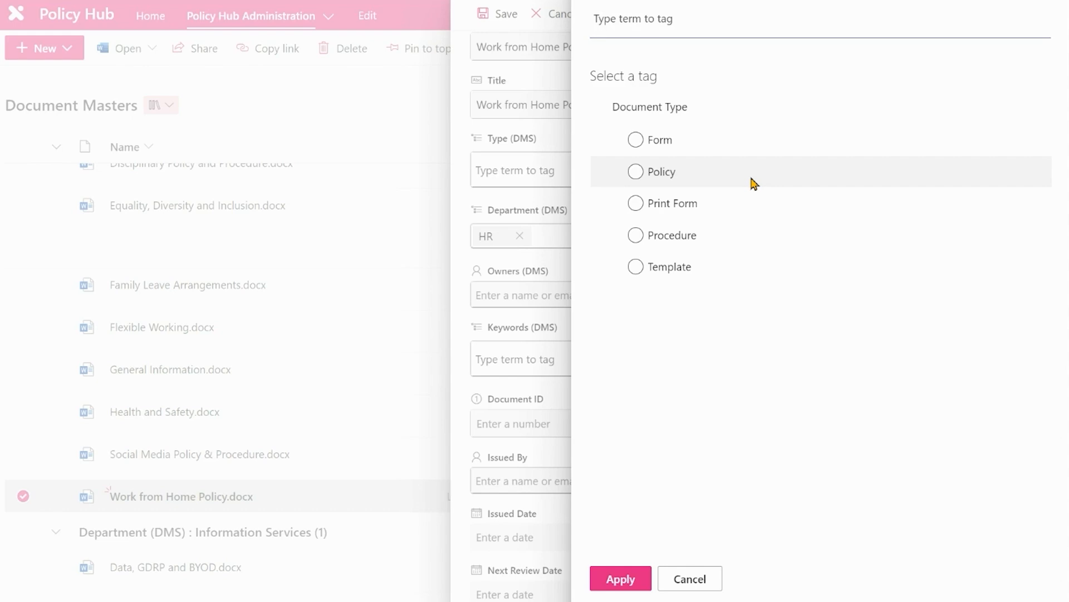
{"action": "left_click", "coordinate": [635, 171]}
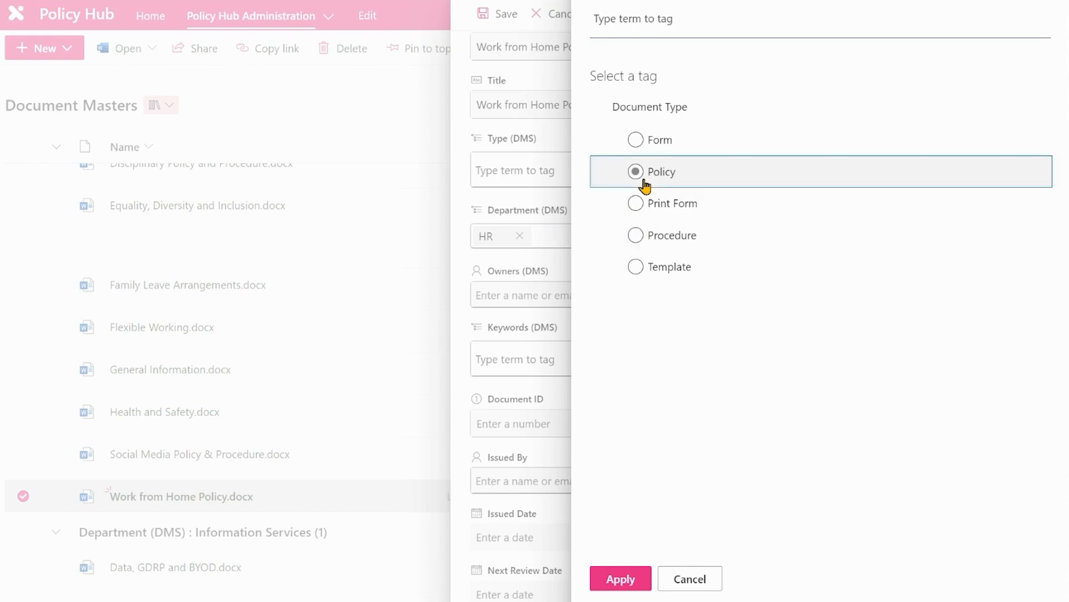
{"action": "left_click", "coordinate": [619, 578]}
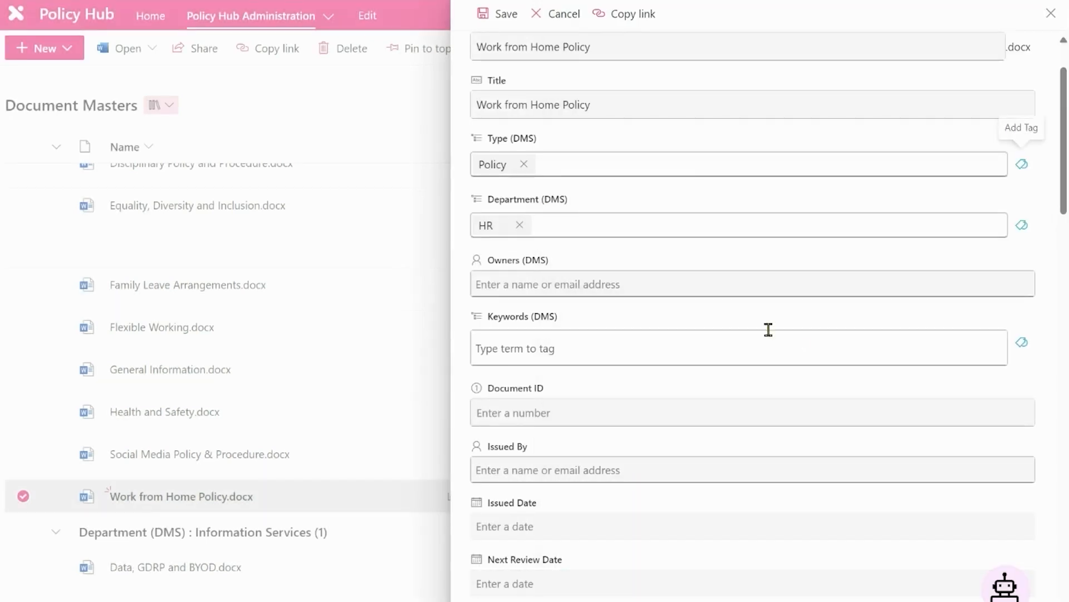
{"action": "left_click", "coordinate": [750, 283]}
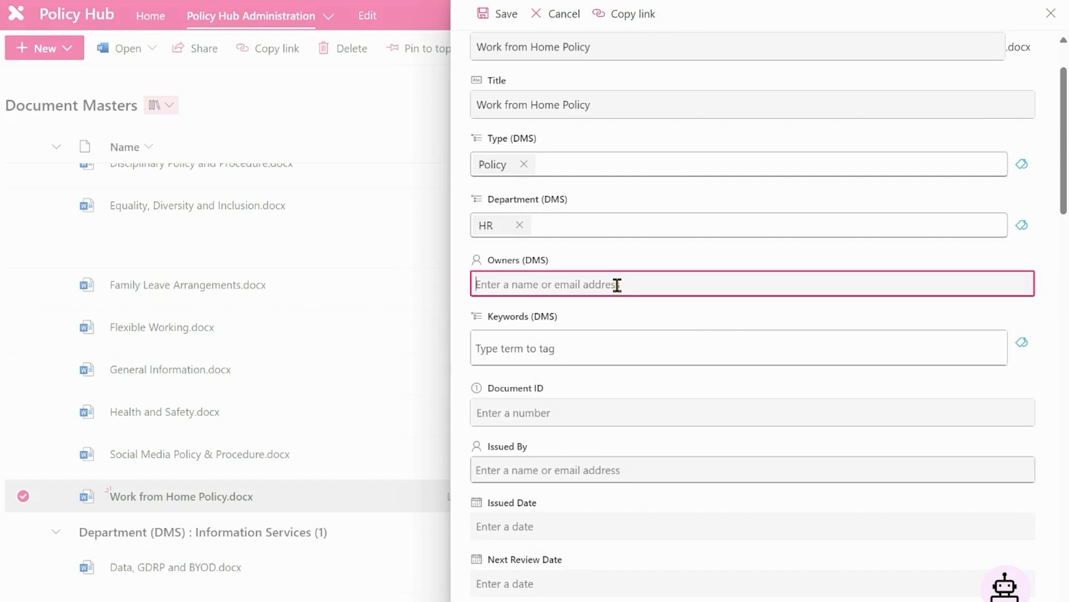
{"action": "type", "text": "rup"}
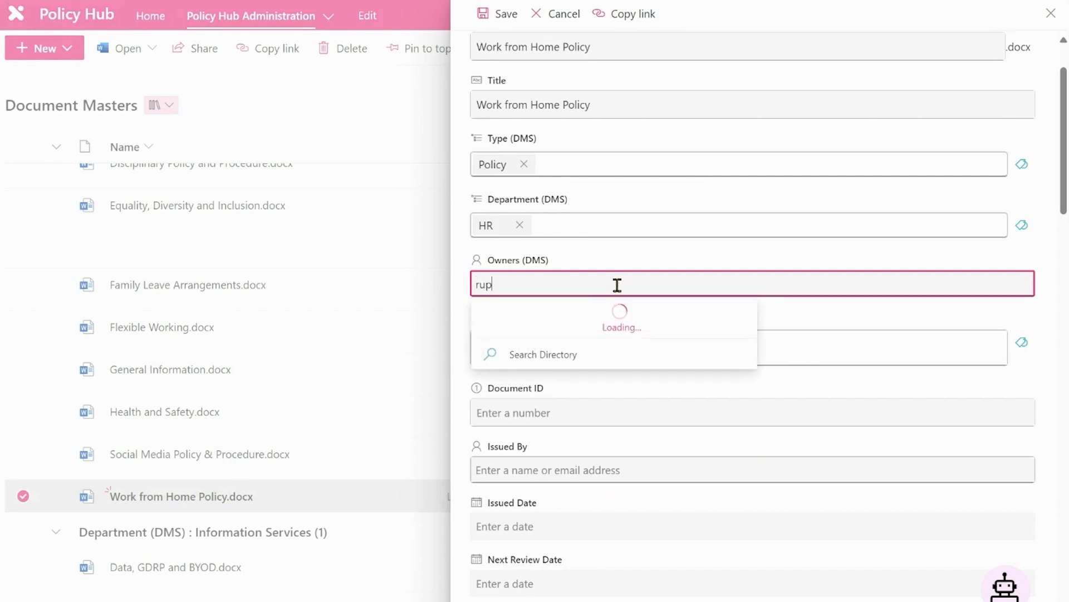
{"action": "left_click", "coordinate": [614, 313]}
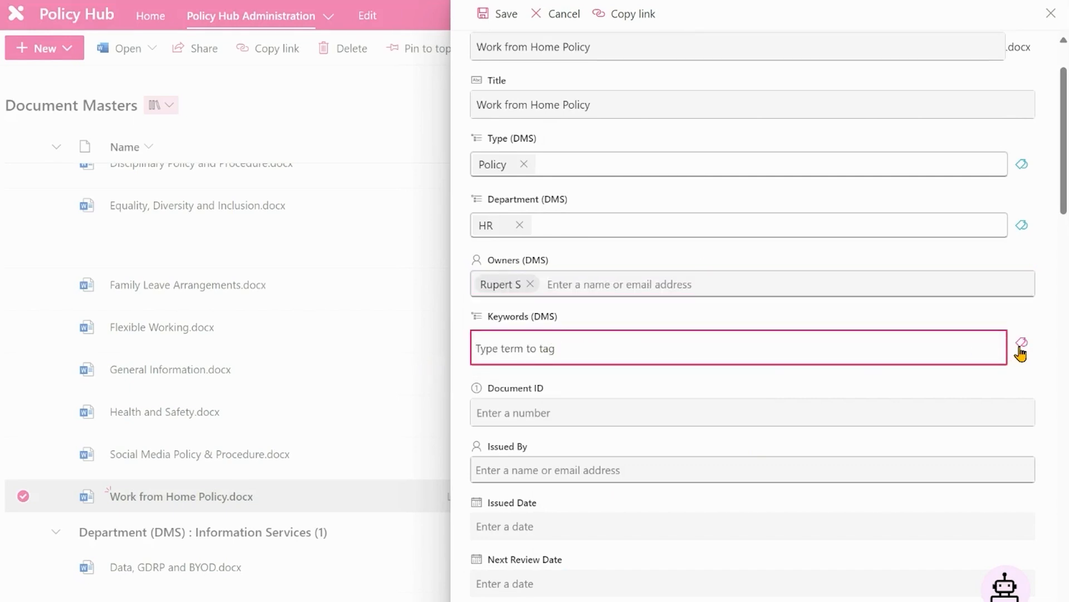
{"action": "left_click", "coordinate": [1021, 346]}
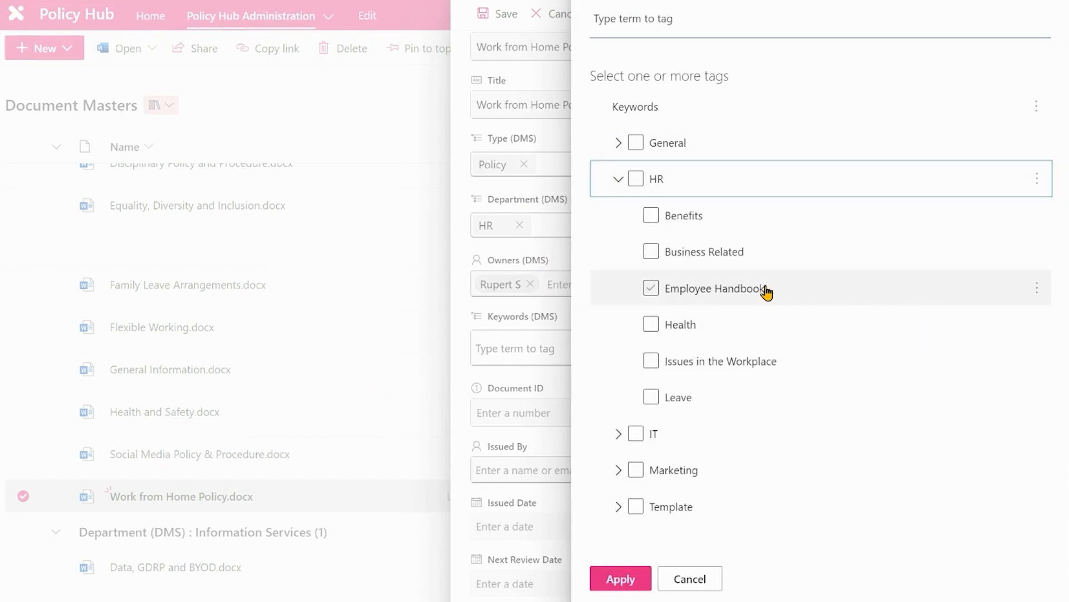
{"action": "left_click", "coordinate": [650, 287]}
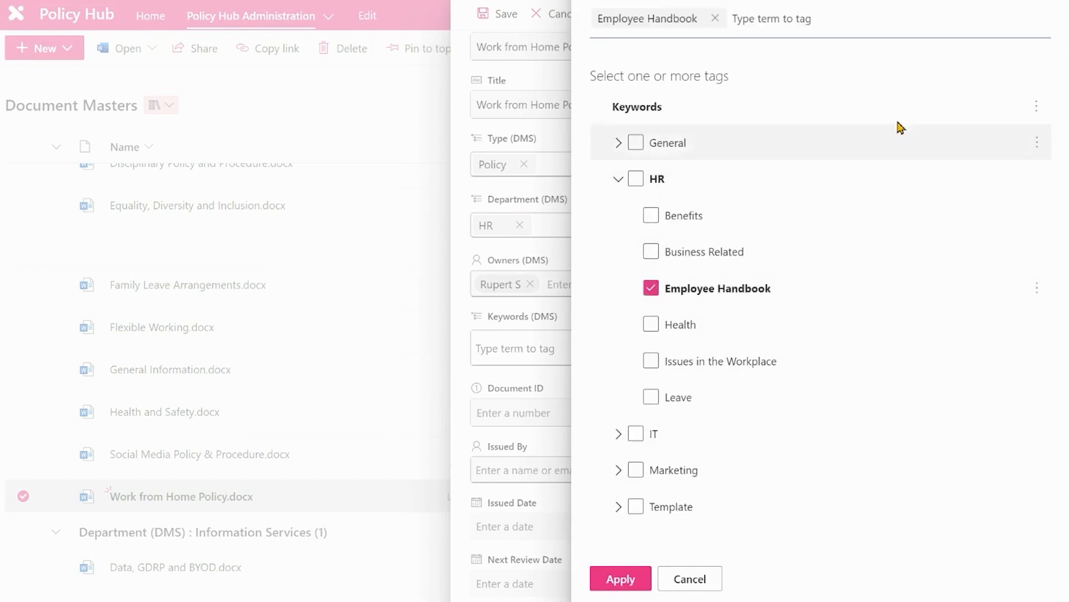
{"action": "left_click", "coordinate": [620, 578]}
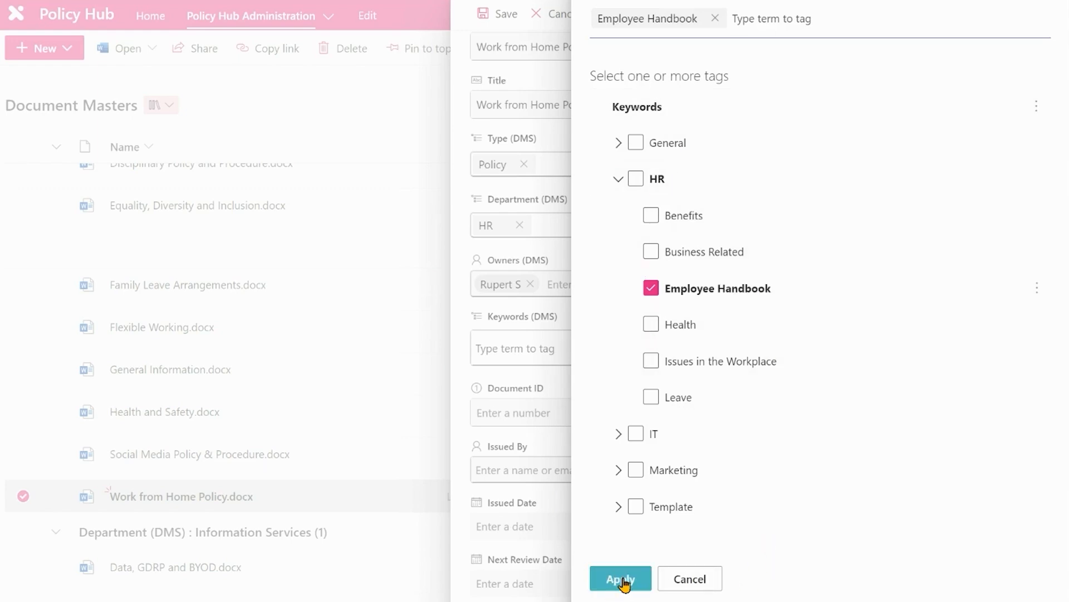
{"action": "left_click", "coordinate": [619, 579]}
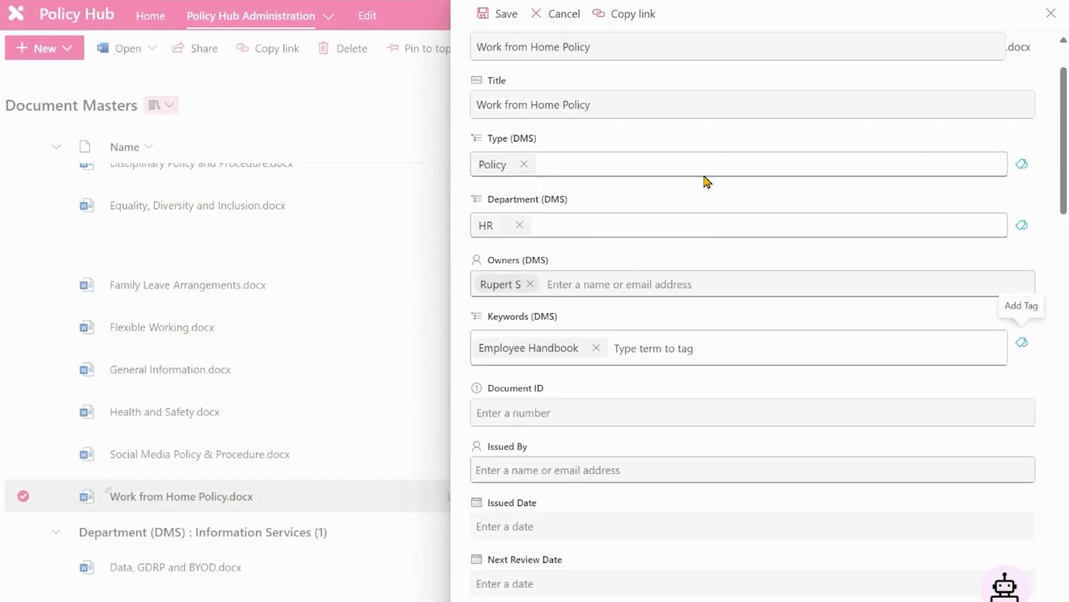
Check the Approval Type options, keep Default, and save the properties
{"action": "scroll", "scroll_direction": "down", "scroll_amount": 3}
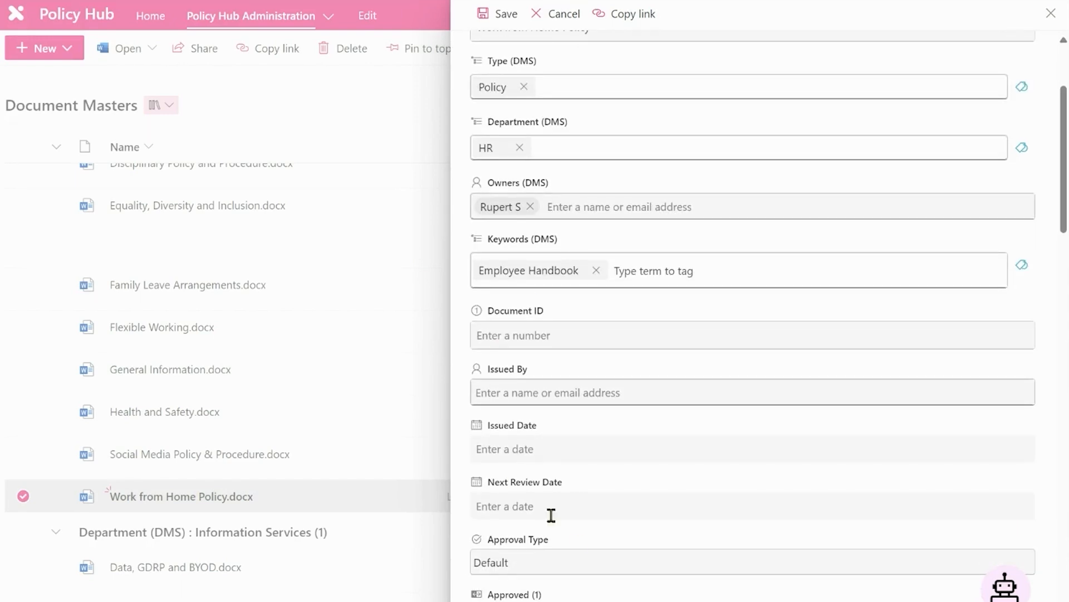
{"action": "left_click", "coordinate": [751, 562]}
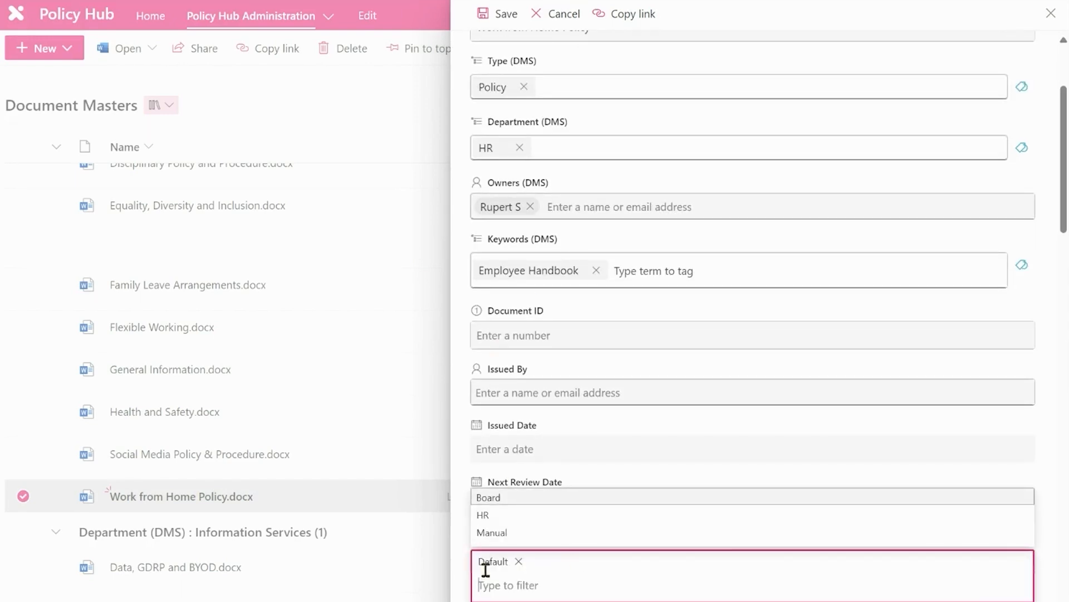
{"action": "mouse_move", "coordinate": [550, 566]}
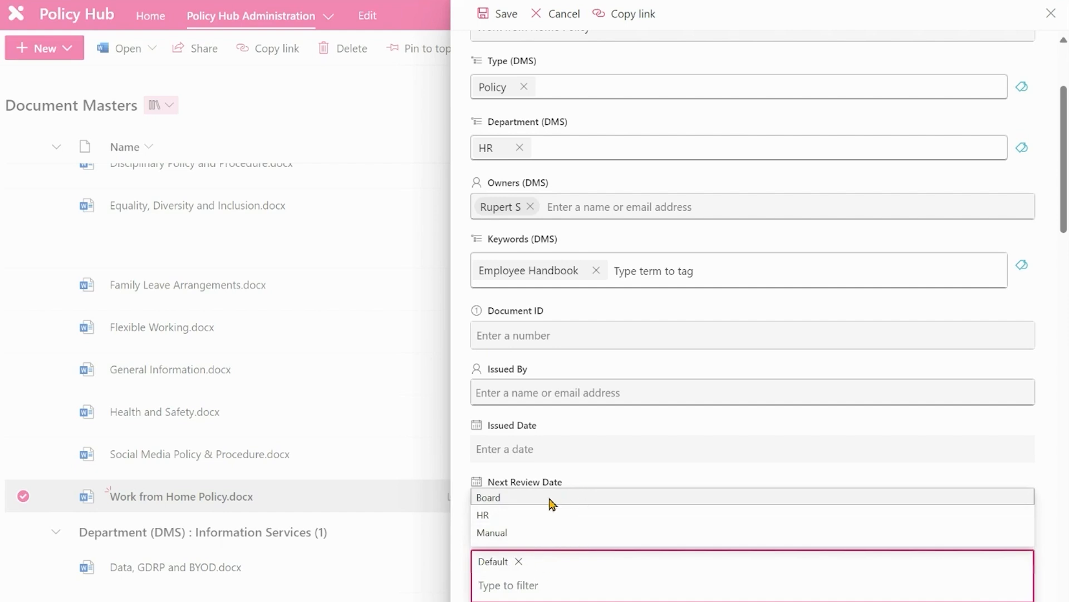
{"action": "mouse_move", "coordinate": [529, 576]}
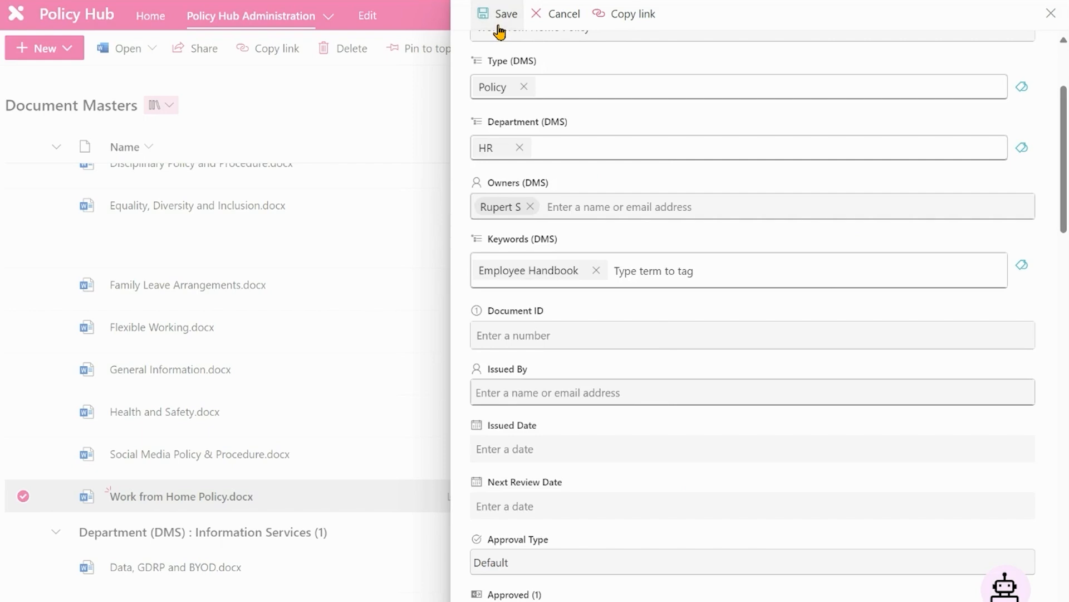
{"action": "left_click", "coordinate": [497, 13]}
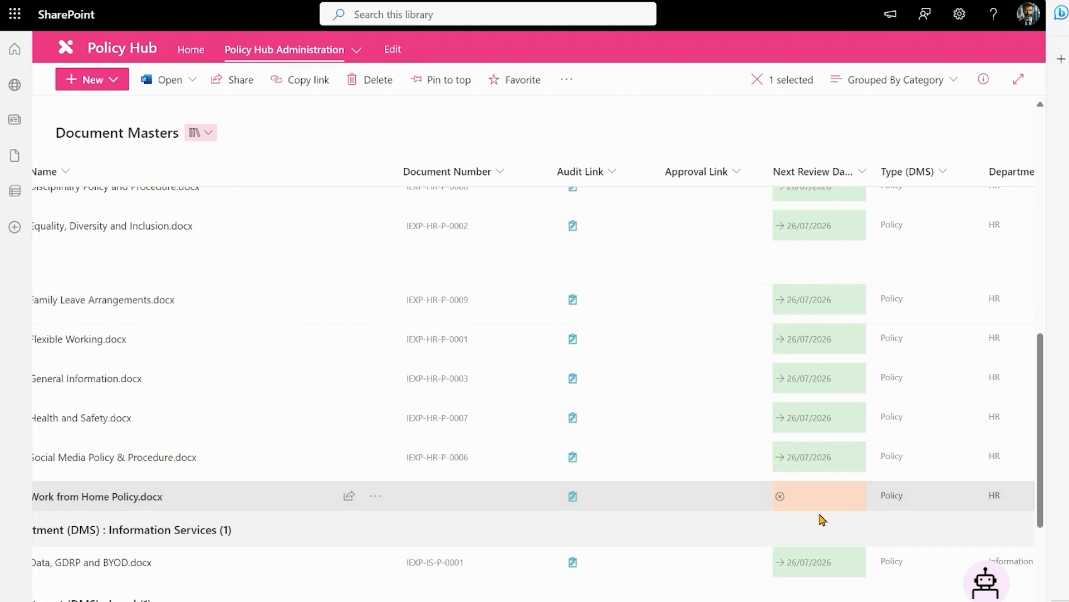
{"action": "mouse_move", "coordinate": [821, 504]}
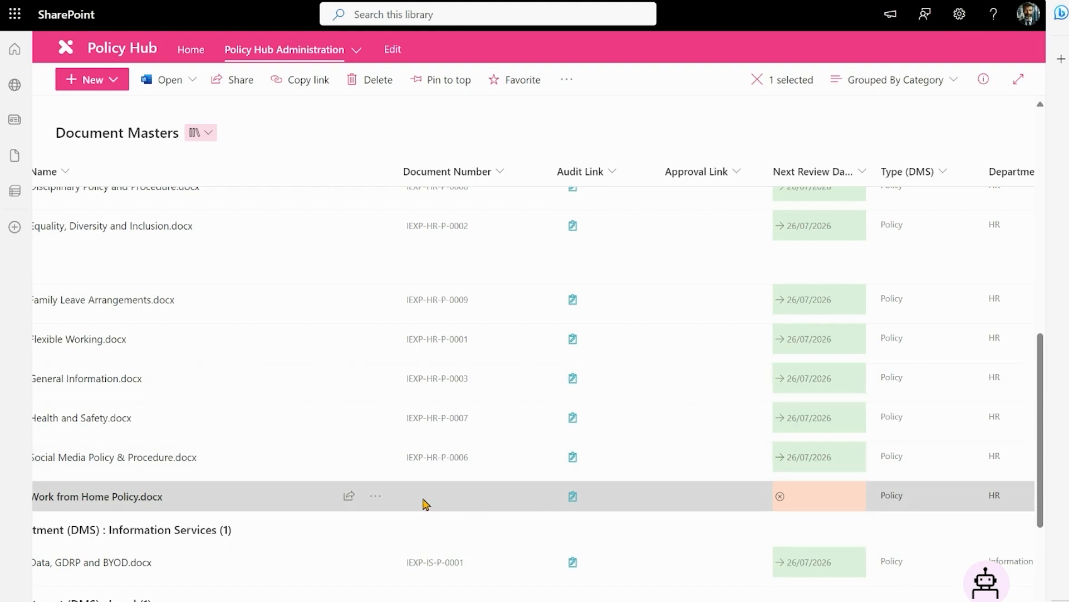
{"action": "mouse_move", "coordinate": [416, 500]}
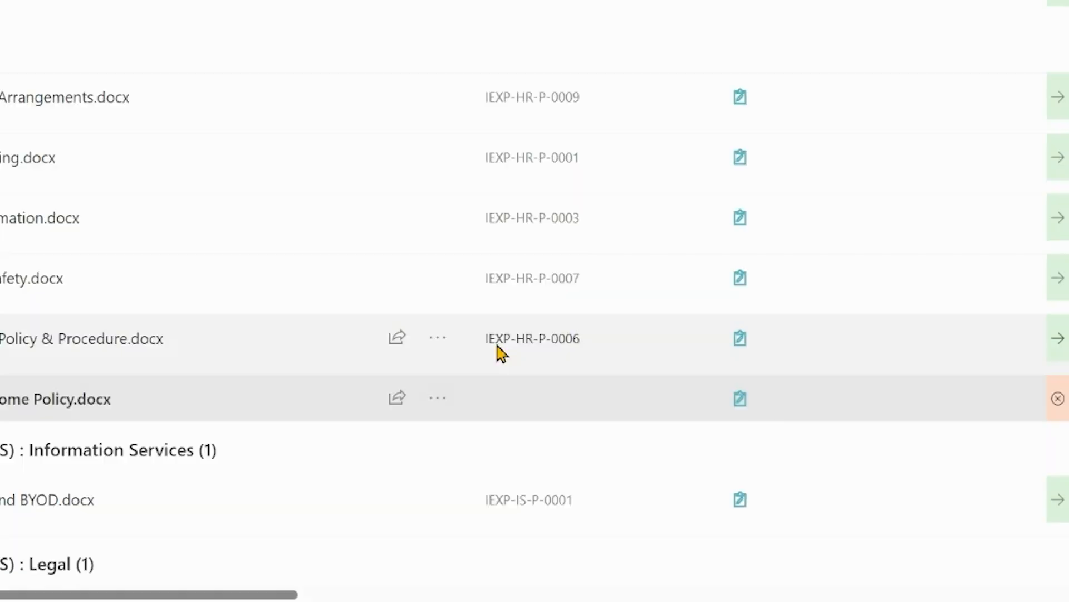
{"action": "mouse_move", "coordinate": [532, 362]}
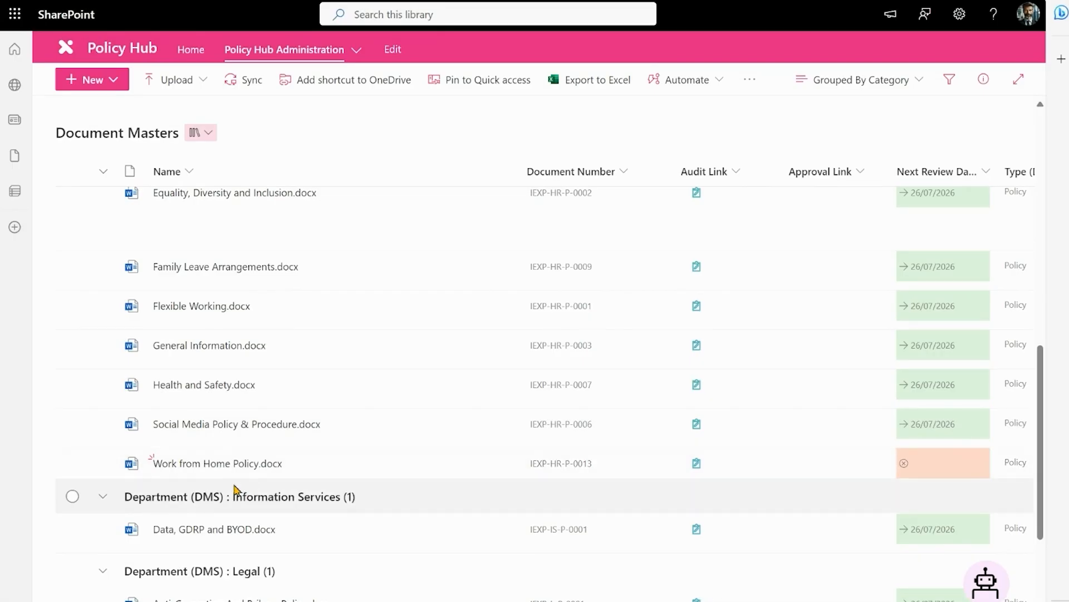
{"action": "mouse_move", "coordinate": [614, 474]}
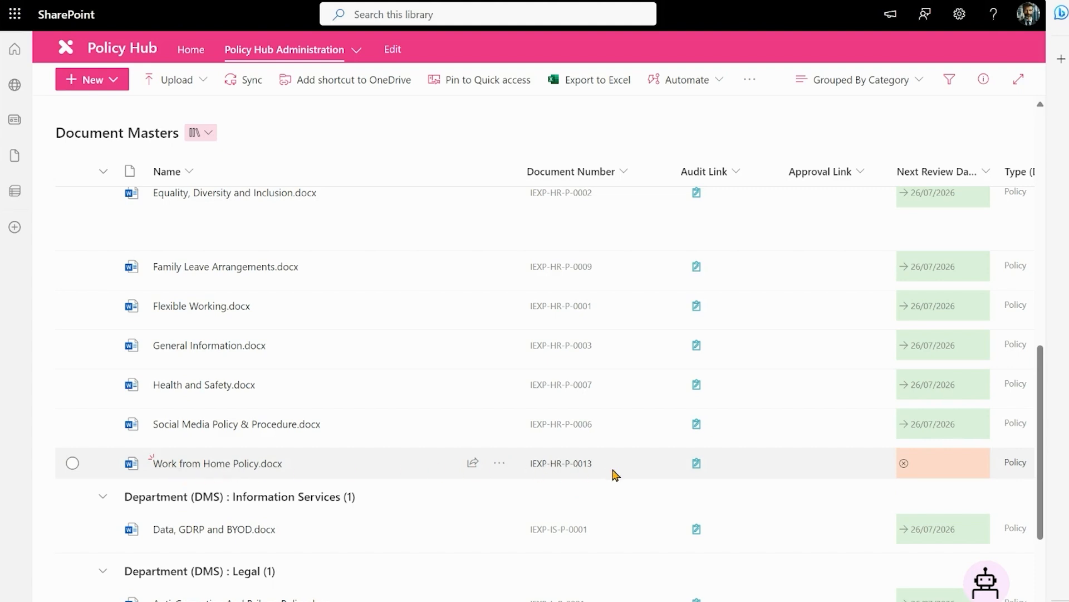
{"action": "mouse_move", "coordinate": [558, 472]}
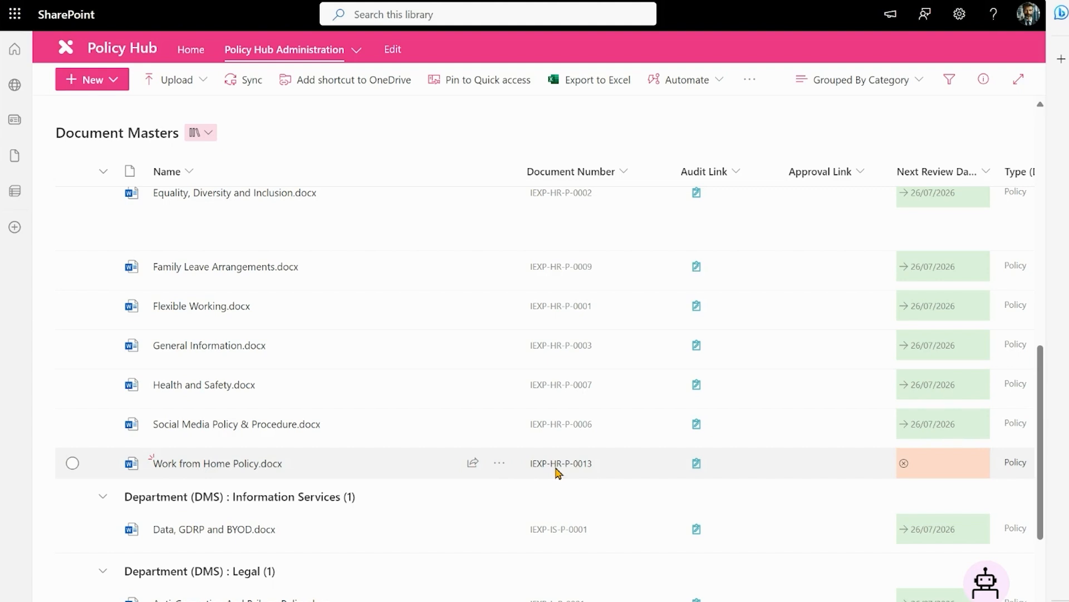
Once number IEXP-HR-P-0013 appears, start a new library item
{"action": "left_click", "coordinate": [89, 79]}
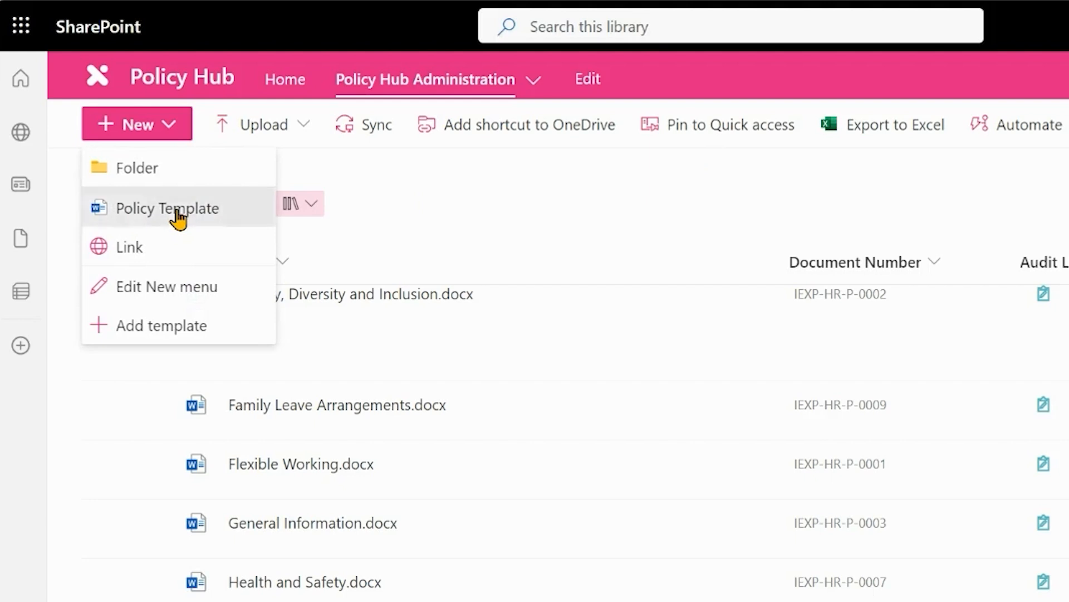
Create a new document from Policy Template and open it in desktop Word
{"action": "left_click", "coordinate": [167, 208]}
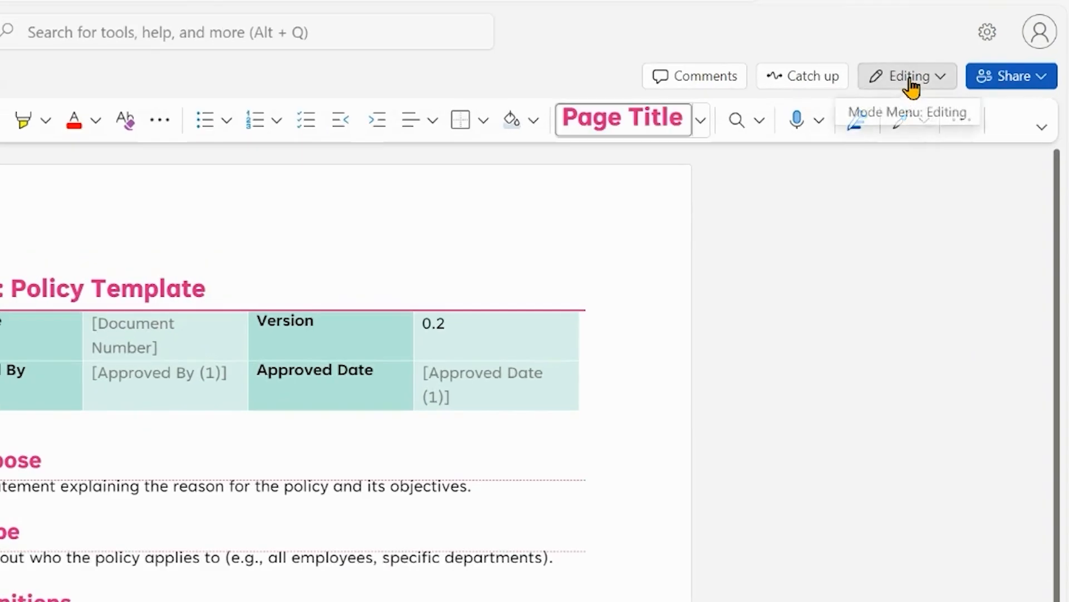
{"action": "left_click", "coordinate": [907, 76]}
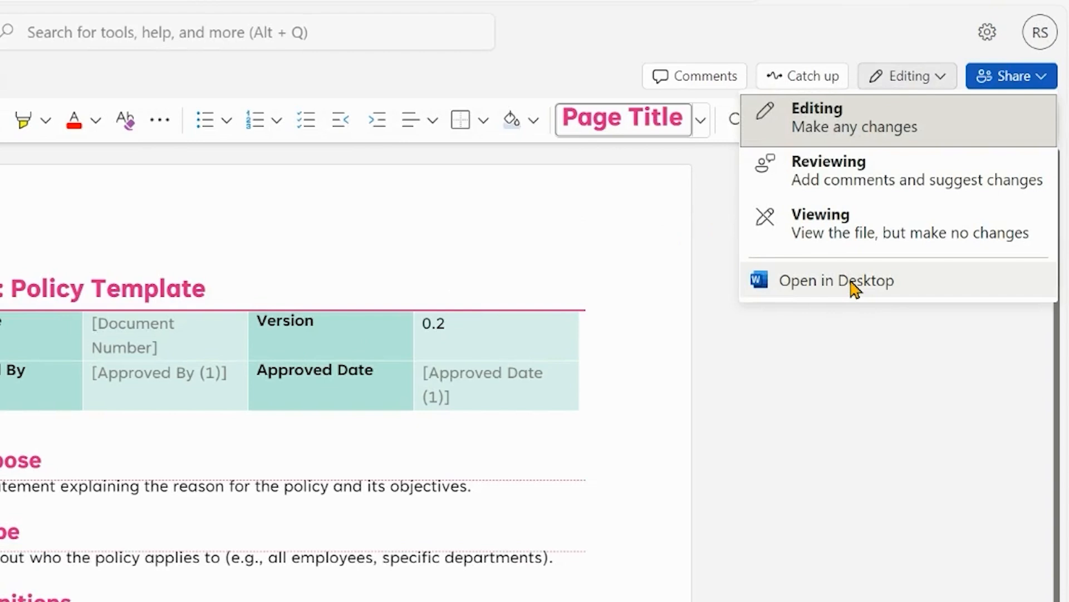
{"action": "left_click", "coordinate": [838, 281]}
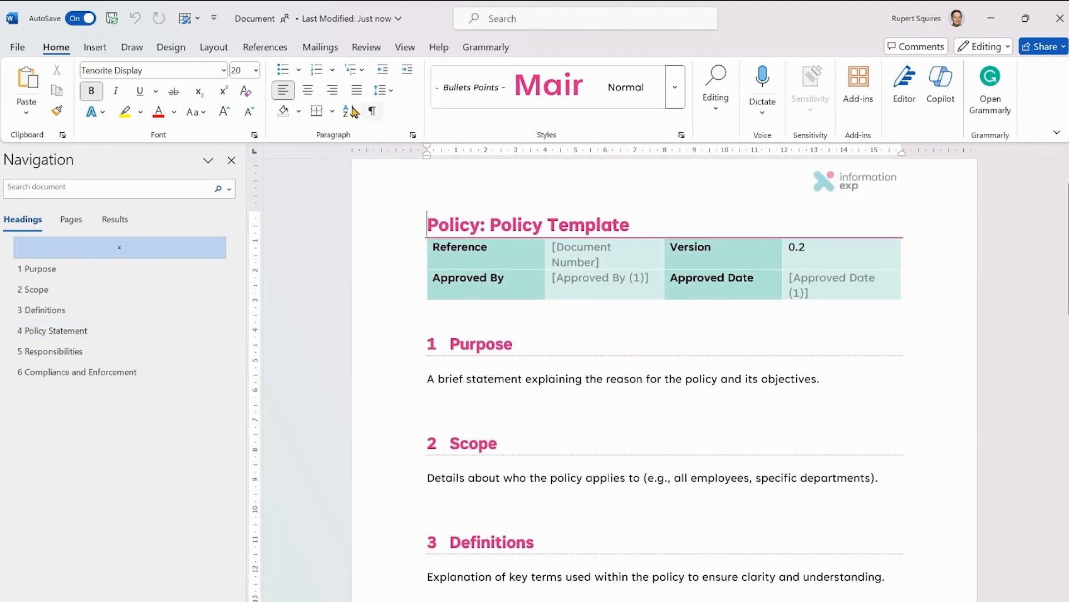
Rename the document to BCorp Policy from the Word title bar
{"action": "left_click", "coordinate": [256, 18]}
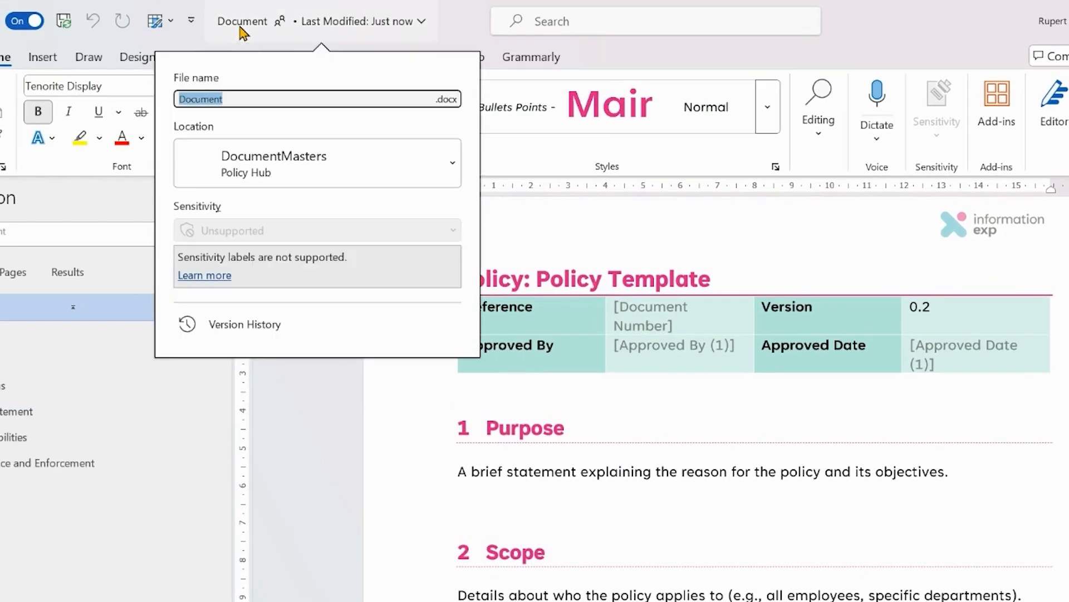
{"action": "type", "text": "BCo"}
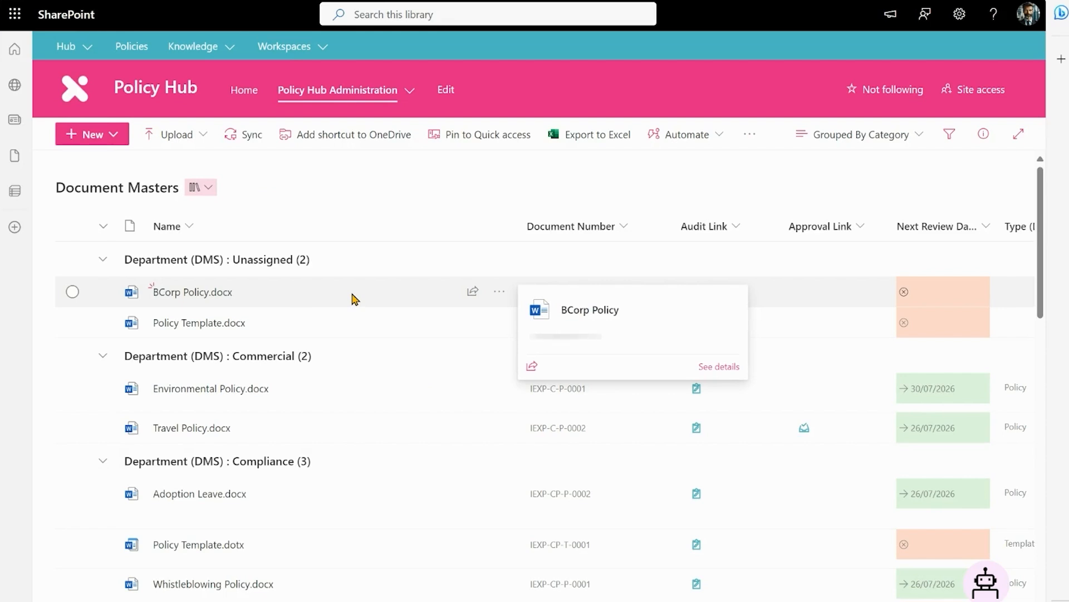
Select BCorp Policy.docx and open its full properties editing form
{"action": "left_click", "coordinate": [72, 292]}
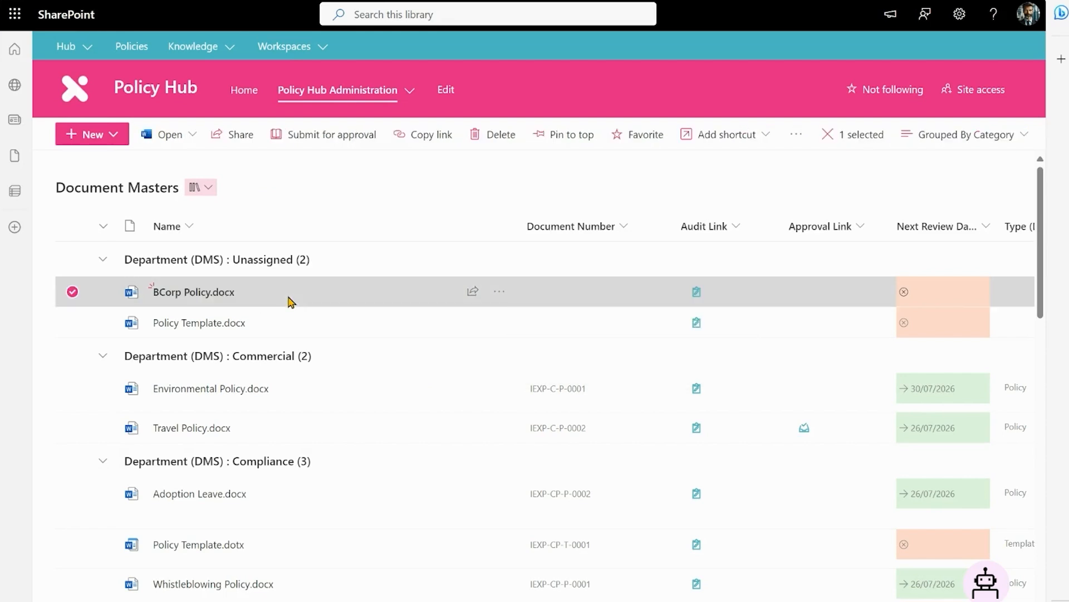
{"action": "mouse_move", "coordinate": [595, 287]}
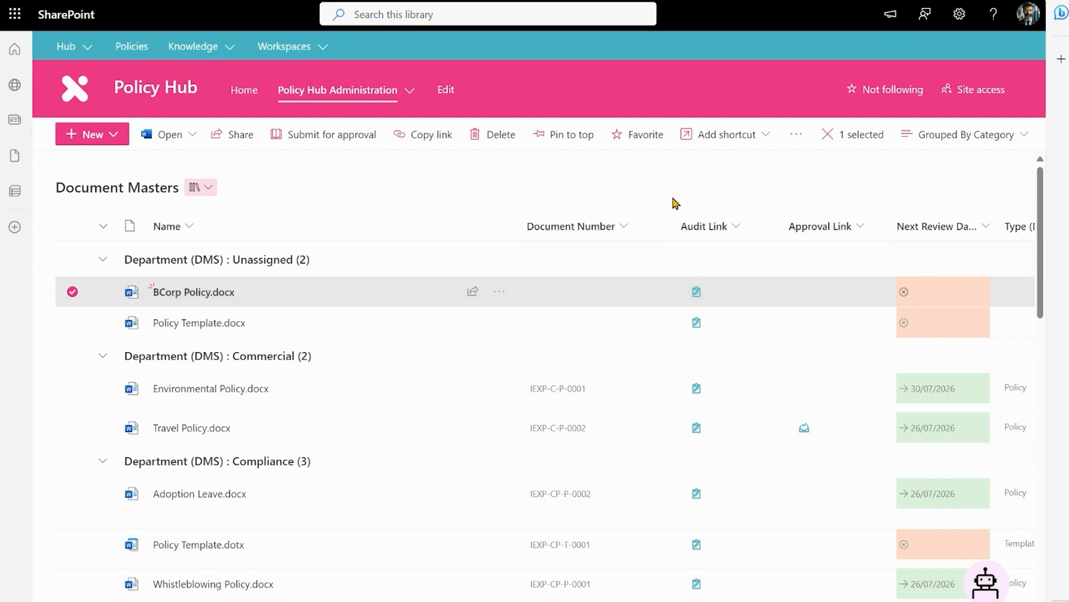
{"action": "mouse_move", "coordinate": [951, 158]}
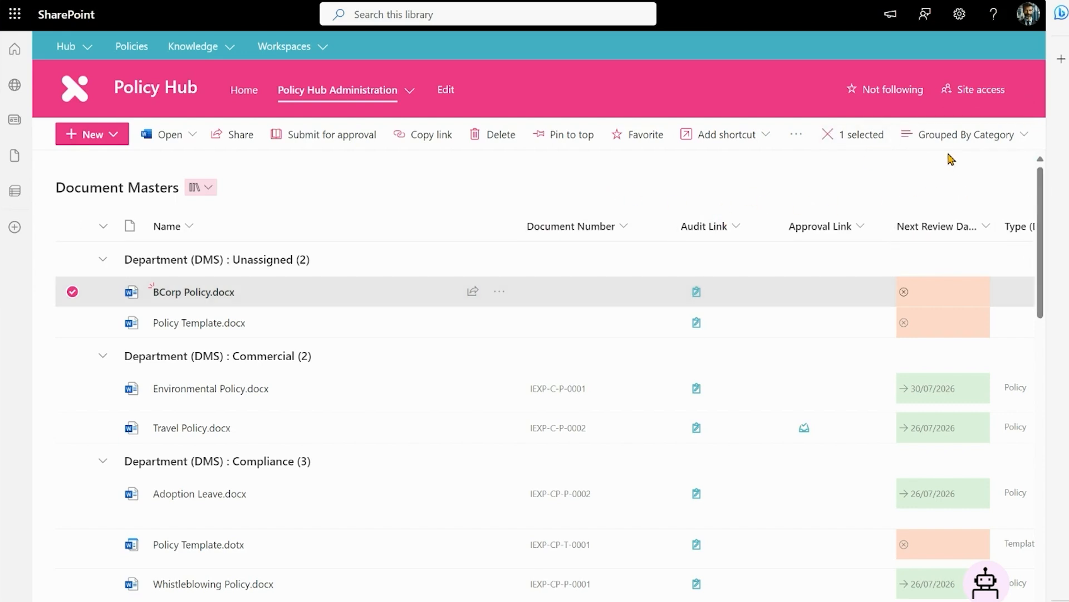
{"action": "left_click", "coordinate": [499, 291]}
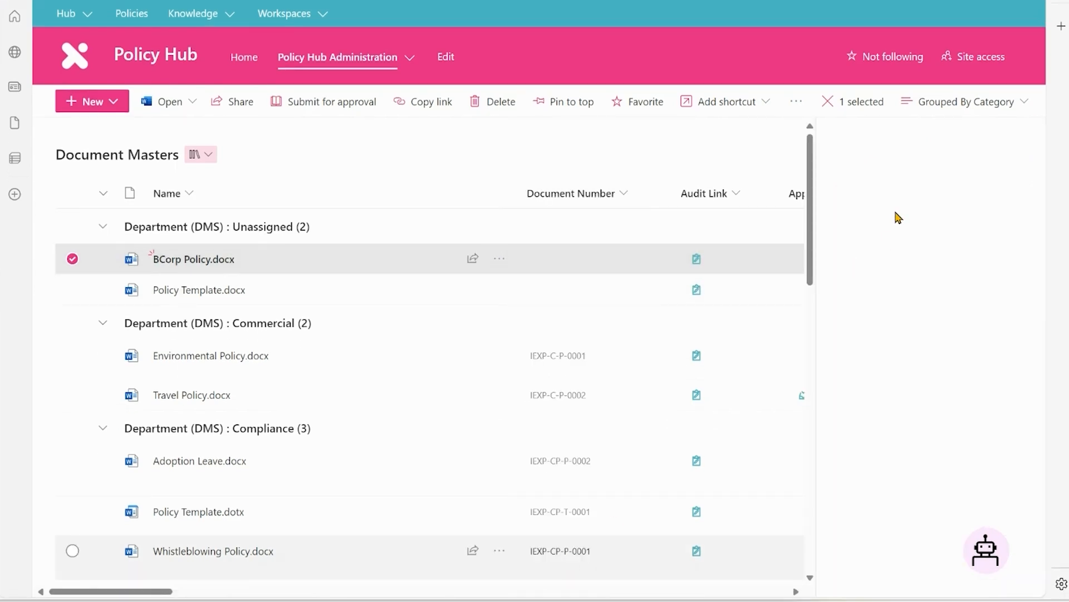
{"action": "left_click", "coordinate": [194, 259]}
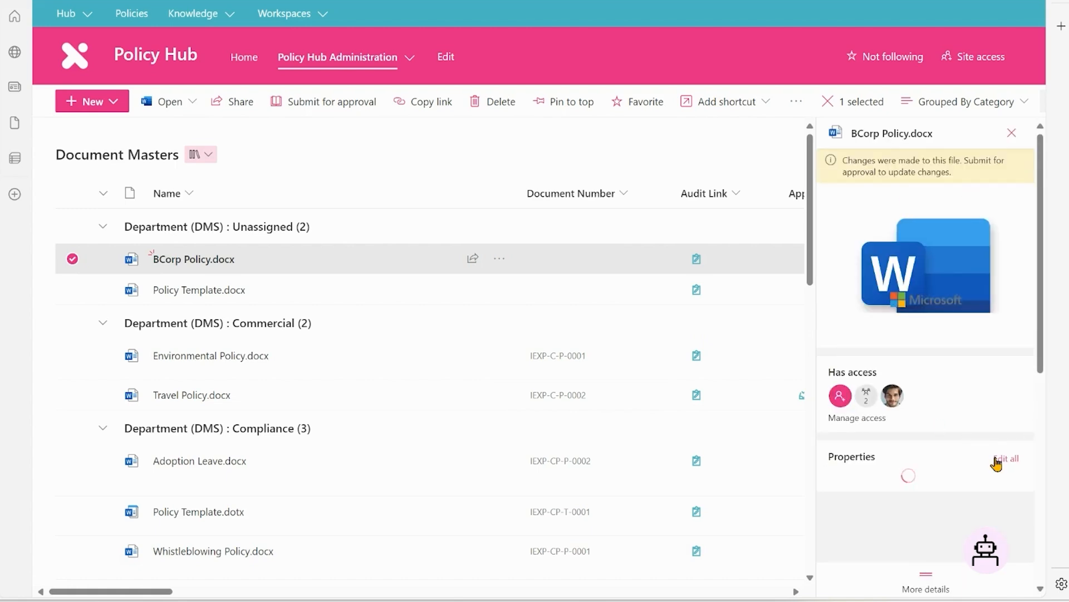
{"action": "left_click", "coordinate": [1005, 458]}
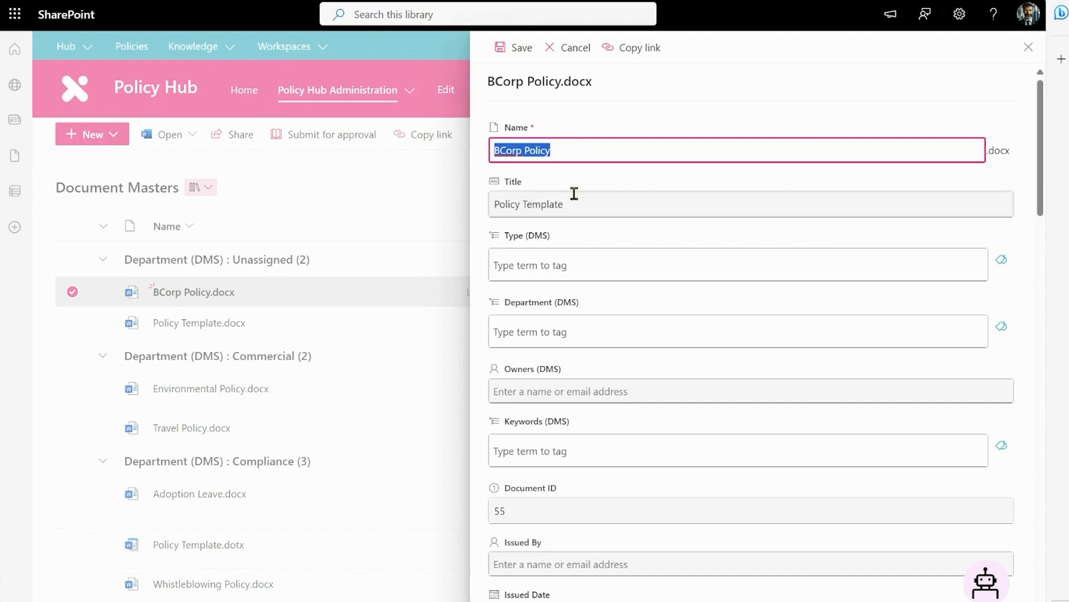
{"action": "type", "text": "BCorp Policy"}
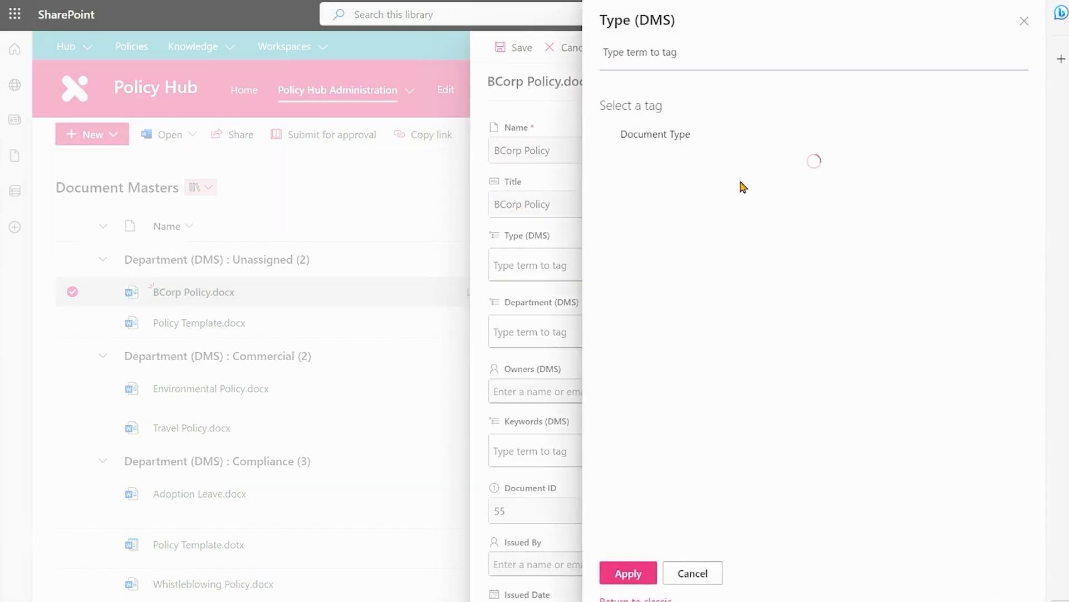
{"action": "left_click", "coordinate": [626, 572]}
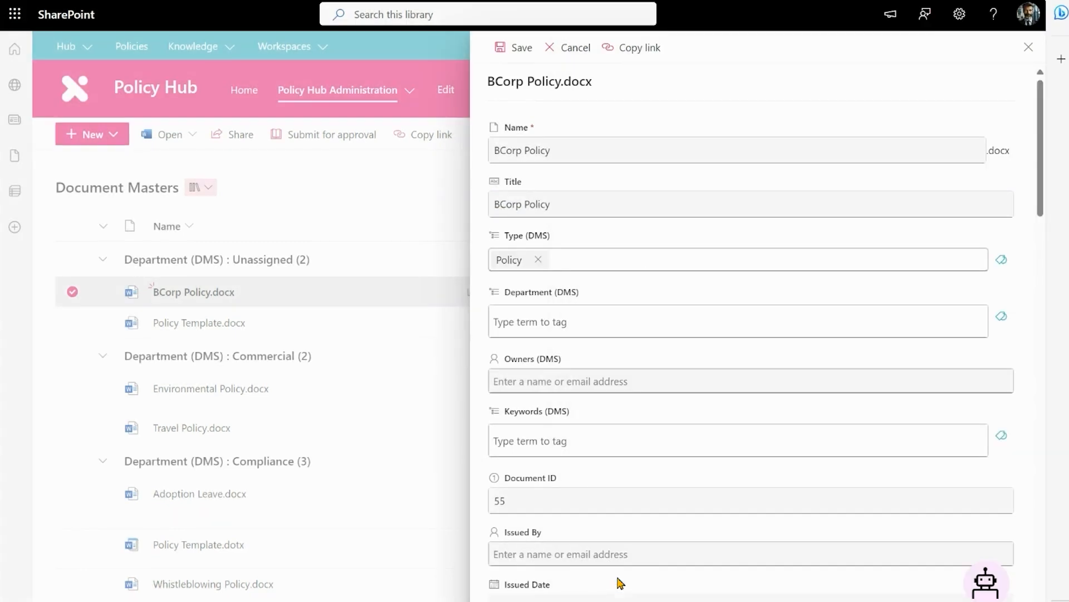
{"action": "left_click", "coordinate": [1001, 316]}
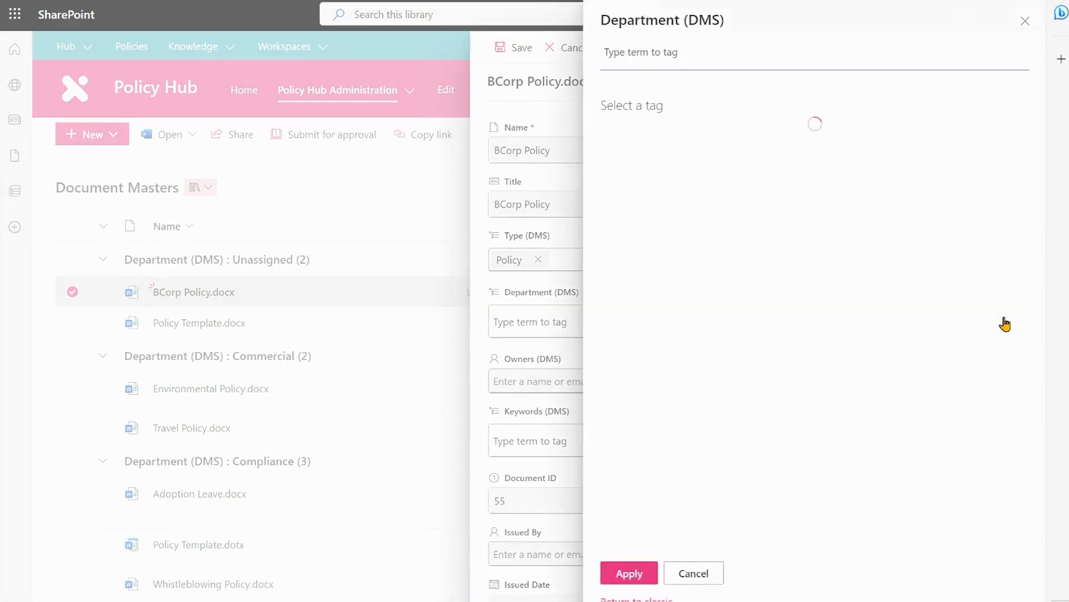
{"action": "left_click", "coordinate": [641, 188]}
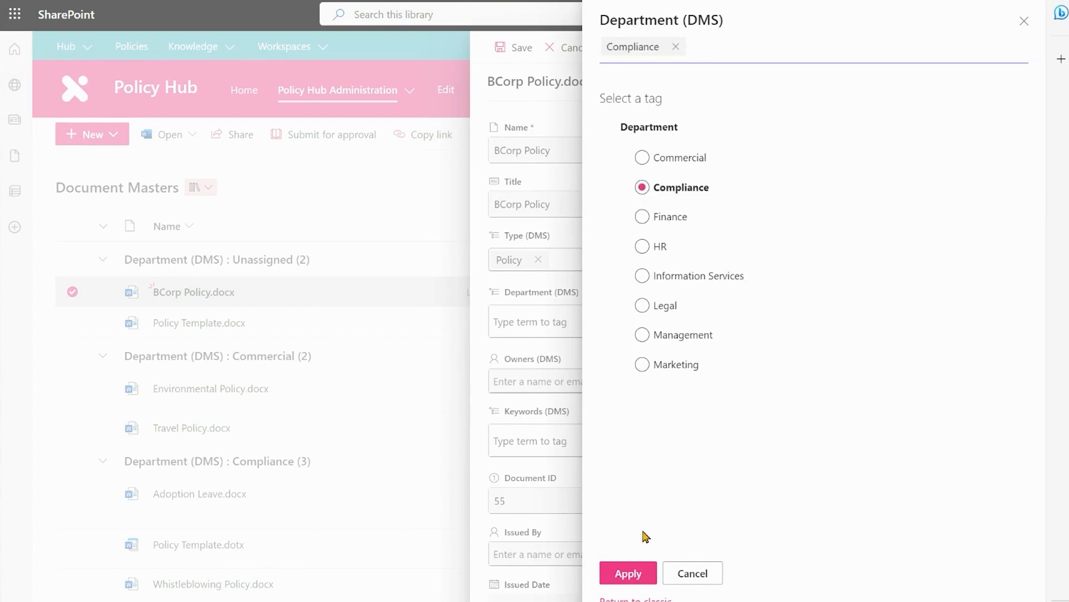
{"action": "left_click", "coordinate": [627, 572]}
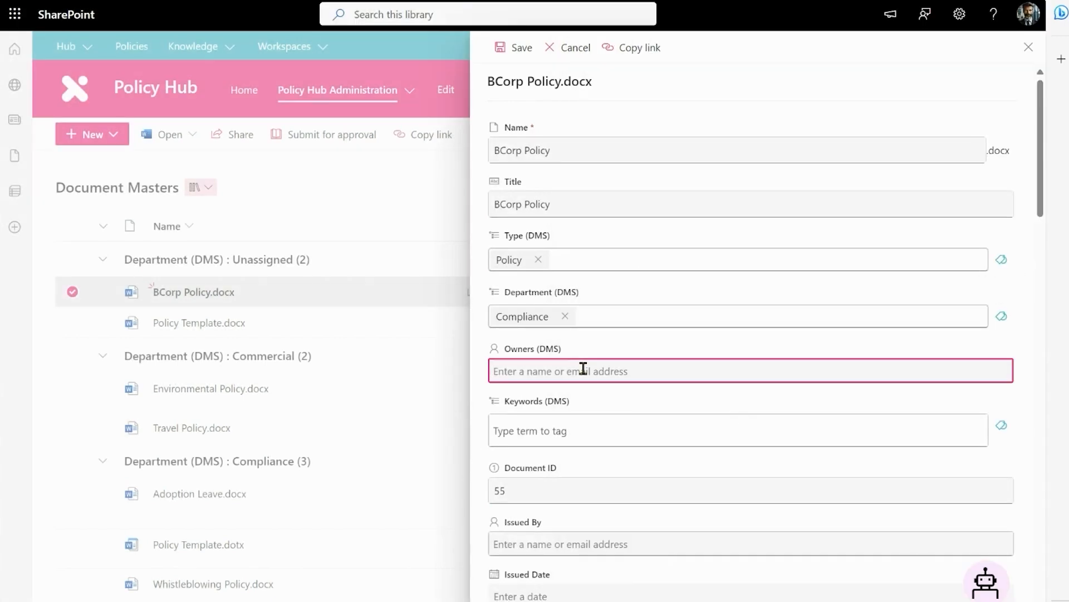
{"action": "type", "text": "Ben L"}
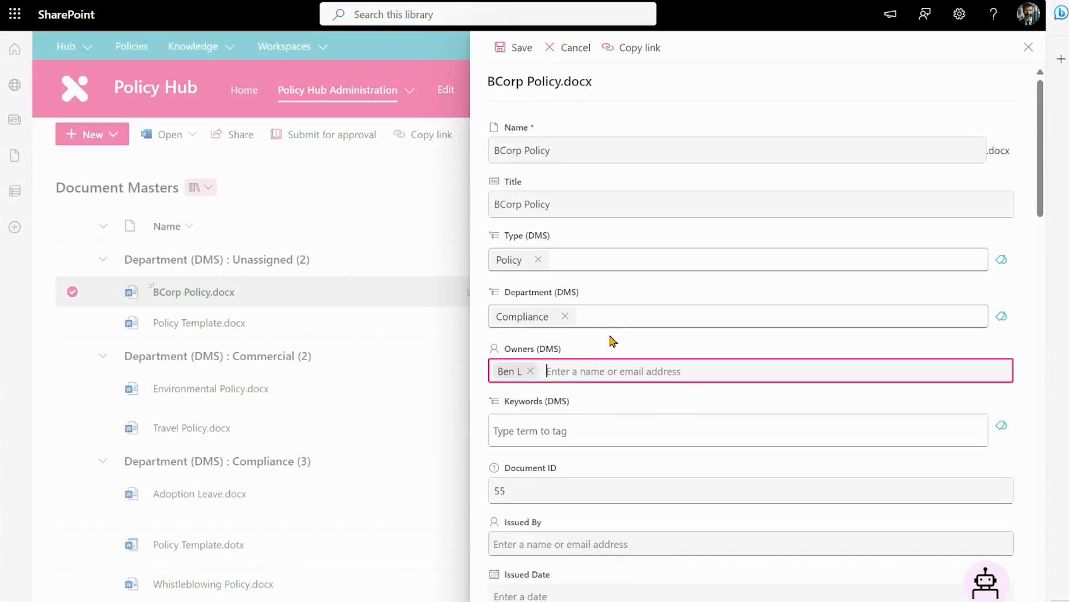
Add the How We Do Business keyword from the General group and save the properties
{"action": "left_click", "coordinate": [1002, 425]}
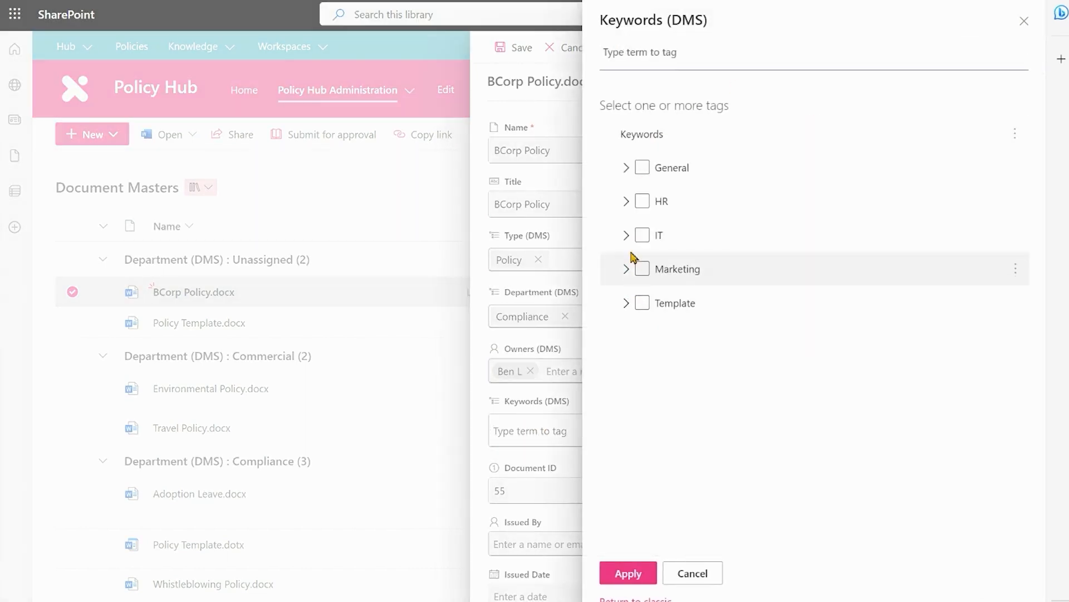
{"action": "left_click", "coordinate": [625, 167]}
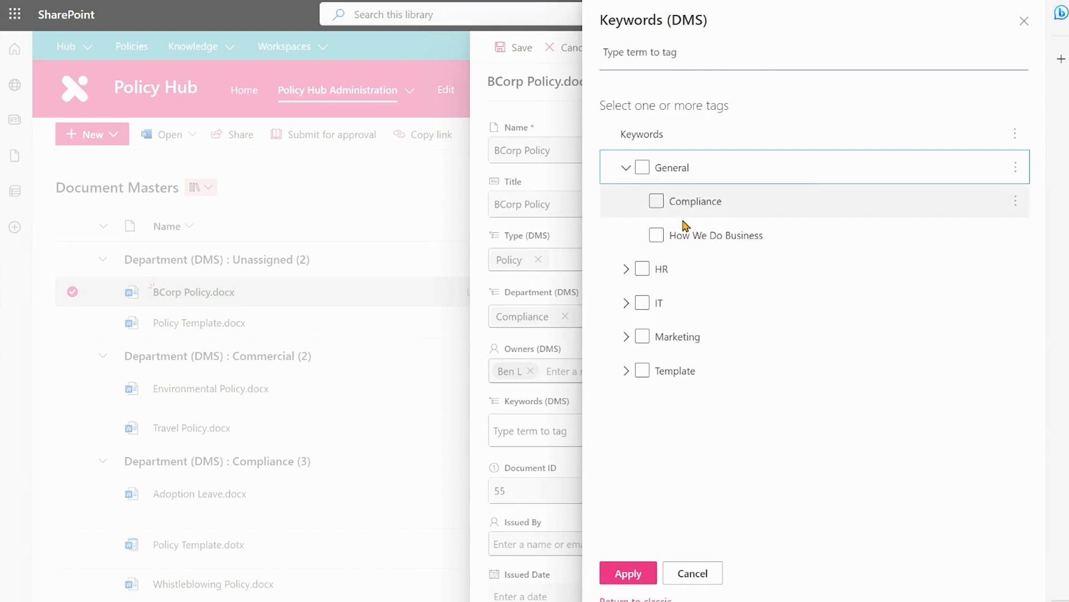
{"action": "left_click", "coordinate": [626, 572]}
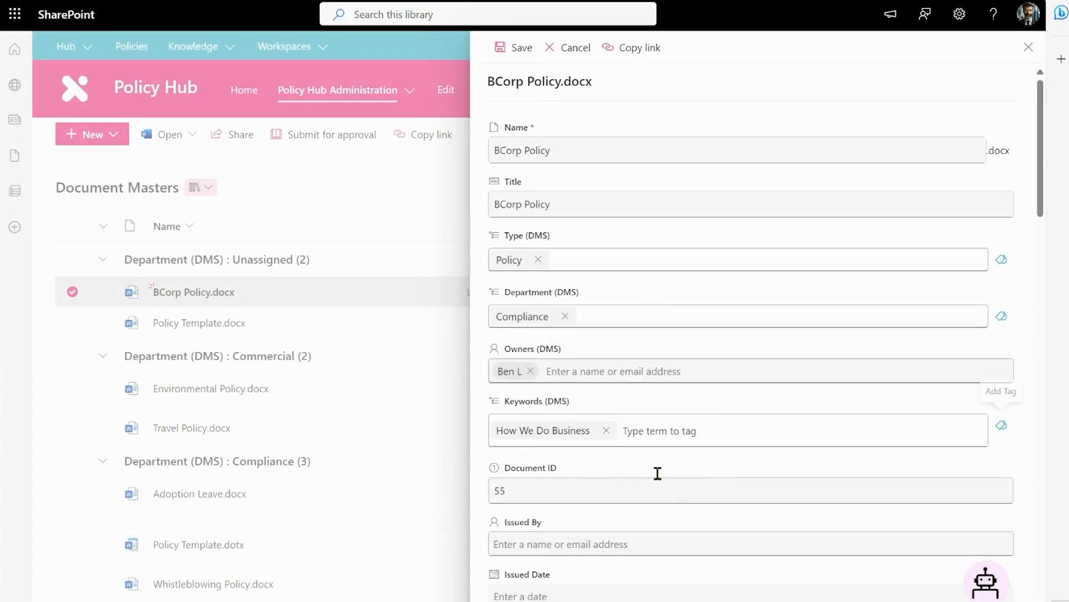
{"action": "mouse_move", "coordinate": [852, 231]}
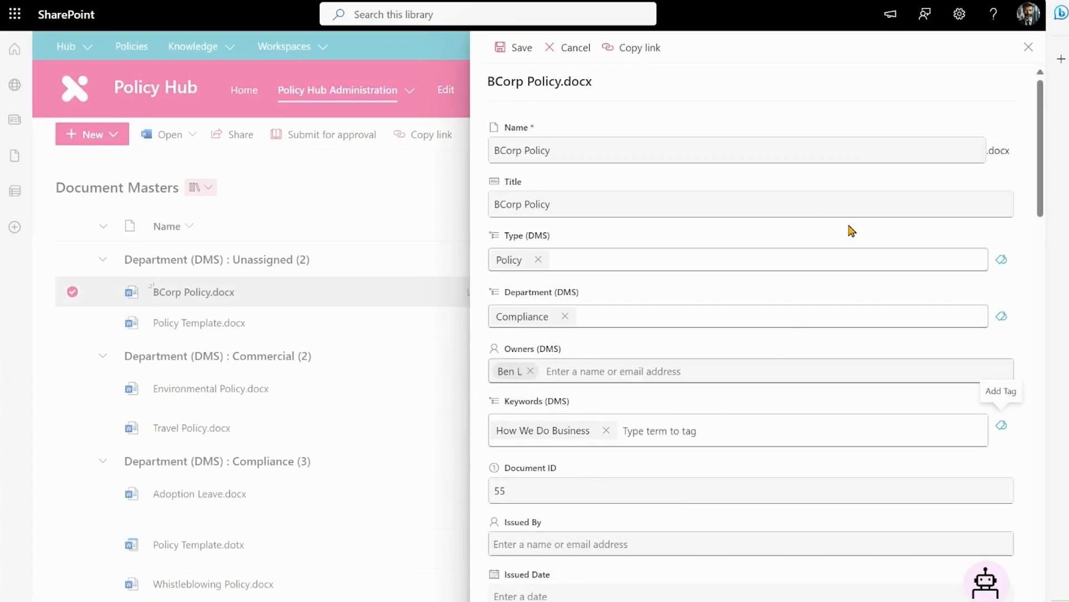
{"action": "scroll", "scroll_direction": "down", "scroll_amount": 3}
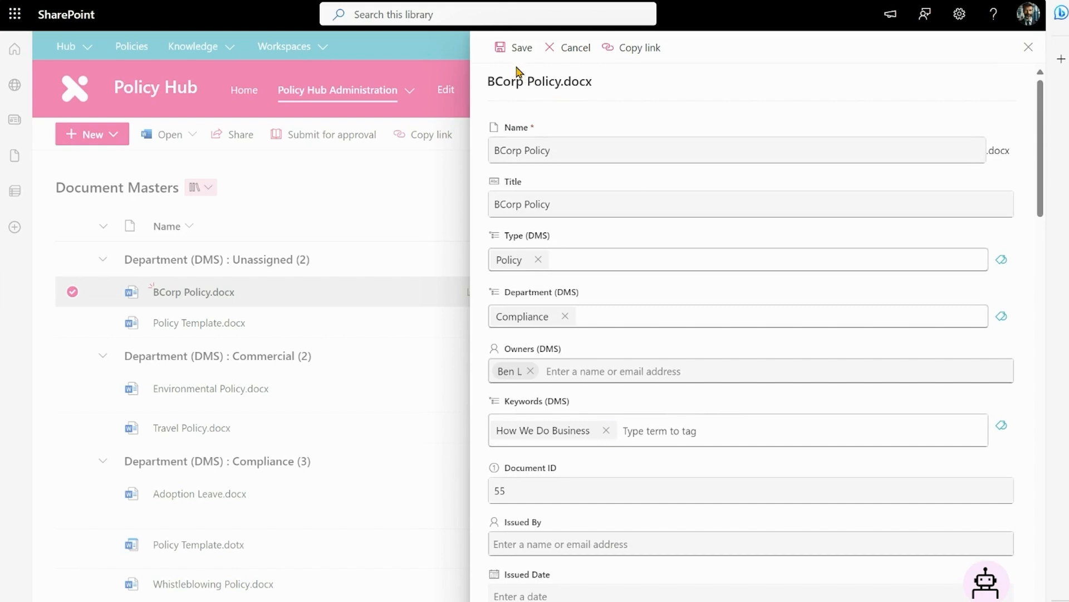
{"action": "left_click", "coordinate": [520, 47]}
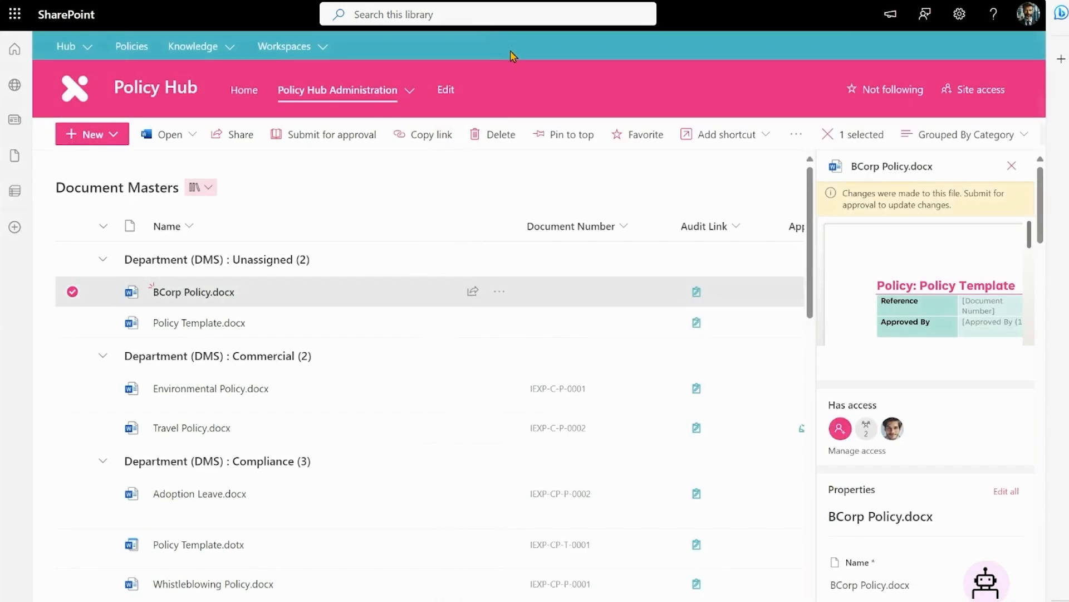